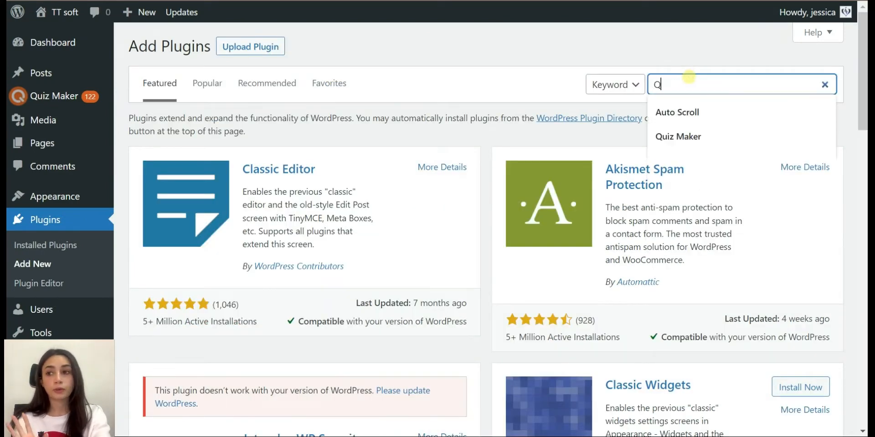
Search Add Plugins for "Quiz Maker" and review its details and installation instructions.
type("Quiz Maker")
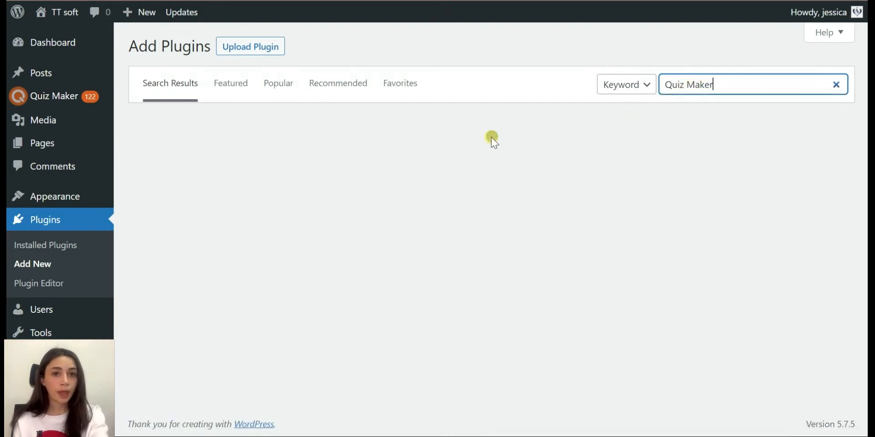
mouse_move(496, 155)
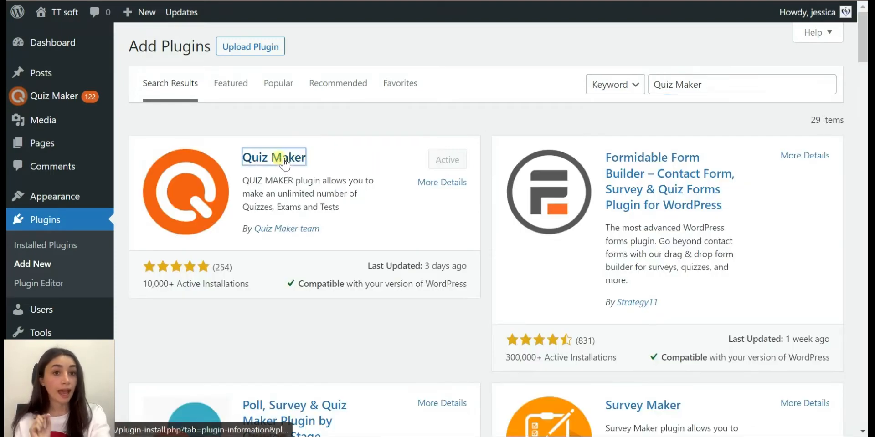
left_click(274, 157)
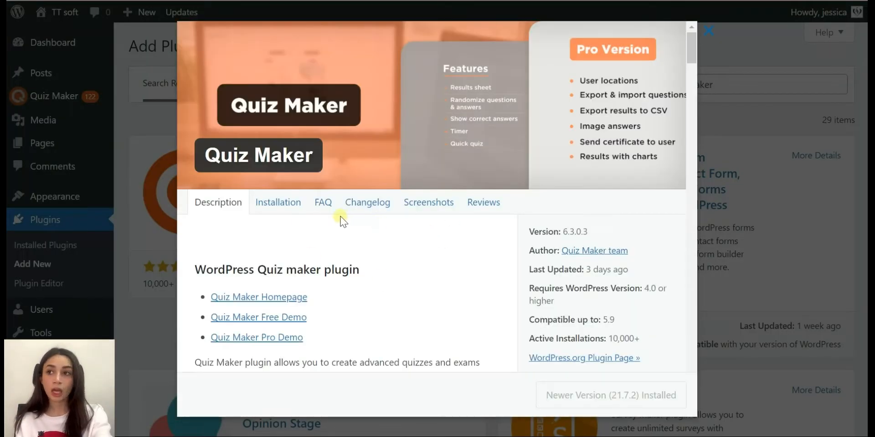
left_click(278, 203)
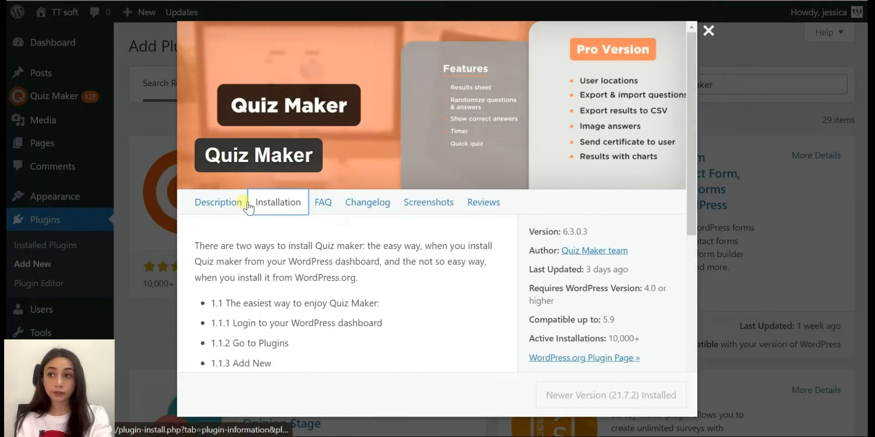
left_click(217, 202)
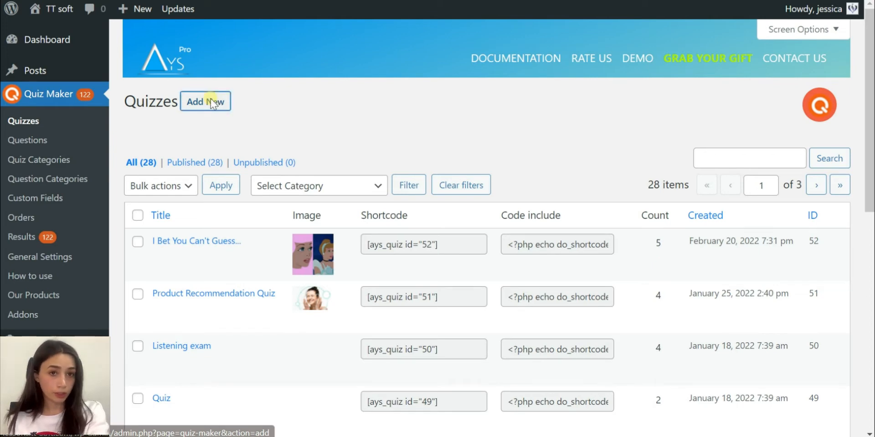
Open the "I Bet You Can't Guess..." quiz for editing and look over its five "Who Is She?" questions.
left_click(205, 101)
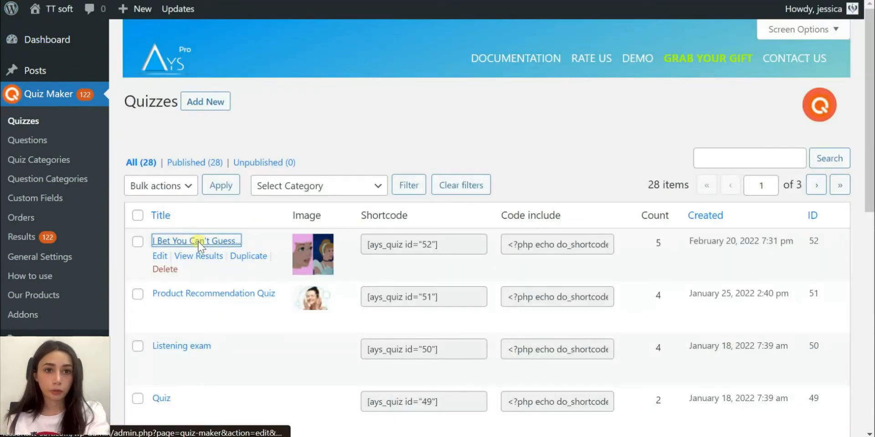
left_click(196, 241)
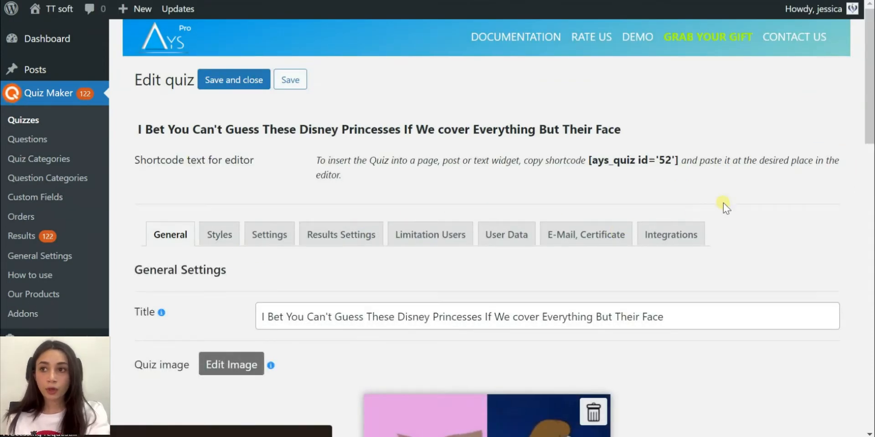
scroll("down", 3)
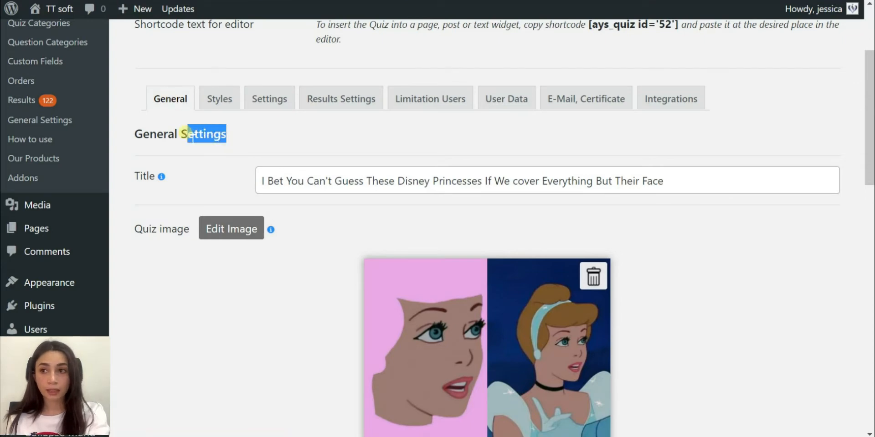
mouse_move(161, 176)
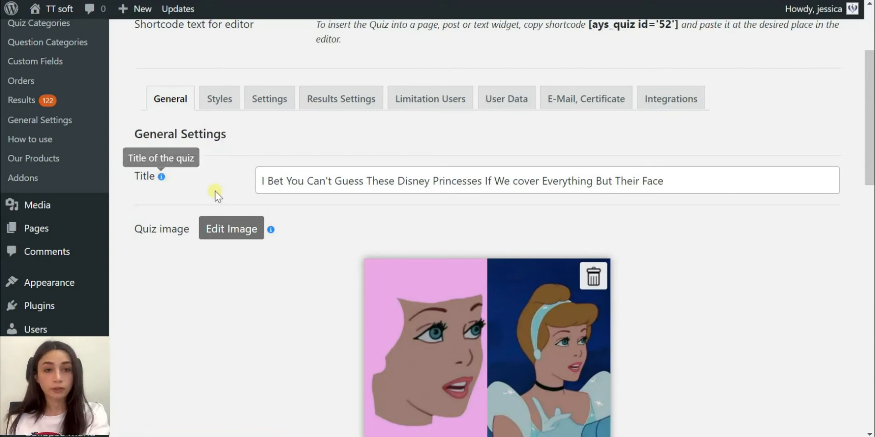
scroll("down", 3)
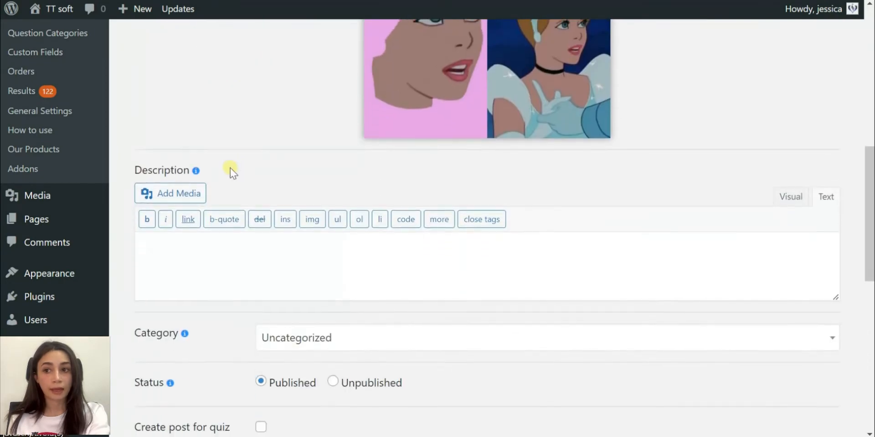
scroll("down", 3)
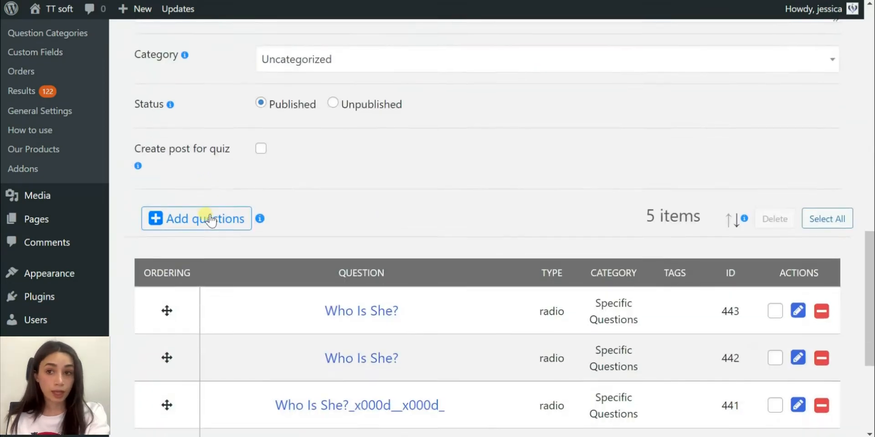
scroll("down", 3)
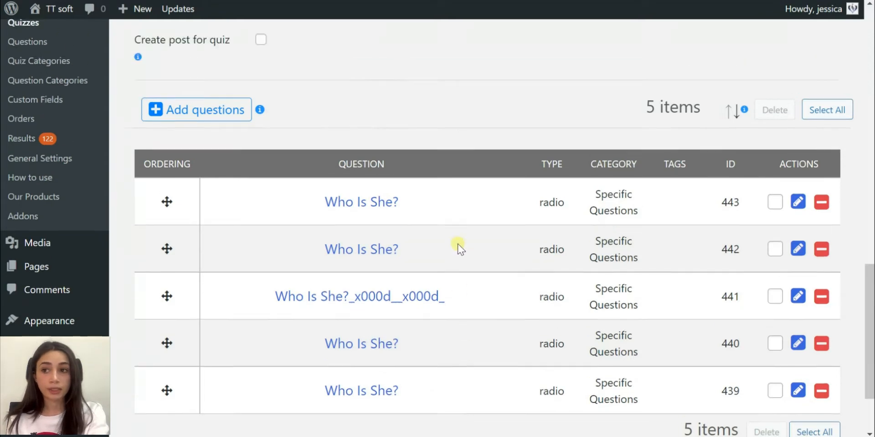
mouse_move(260, 200)
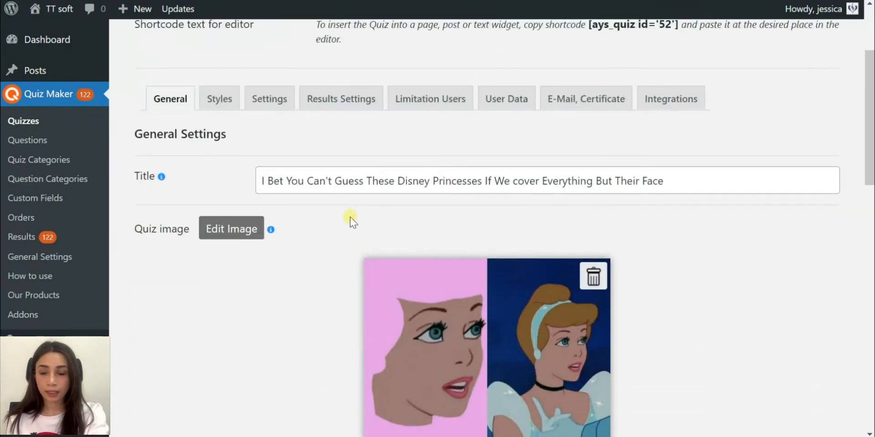
left_click(665, 181)
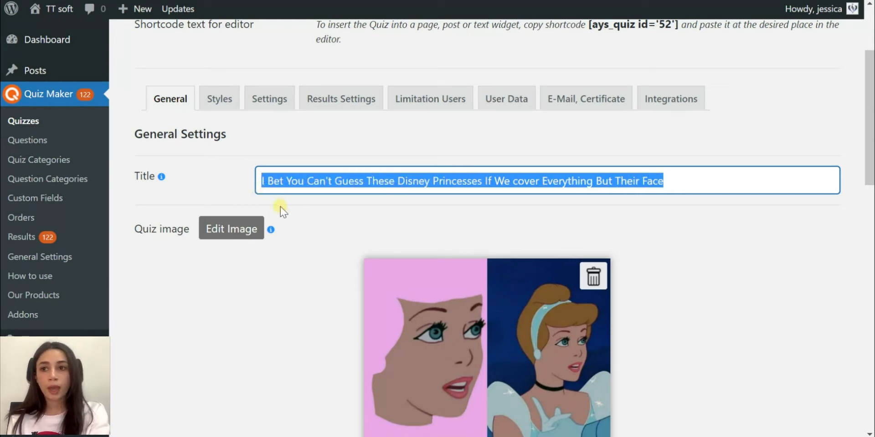
scroll("down", 3)
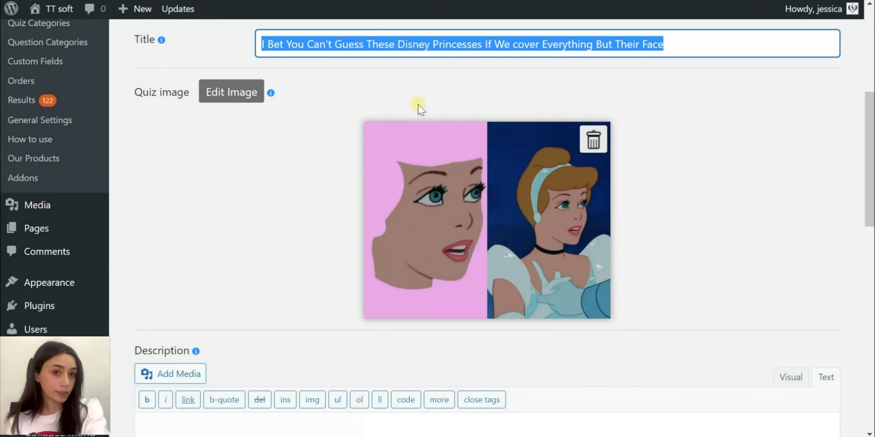
mouse_move(441, 52)
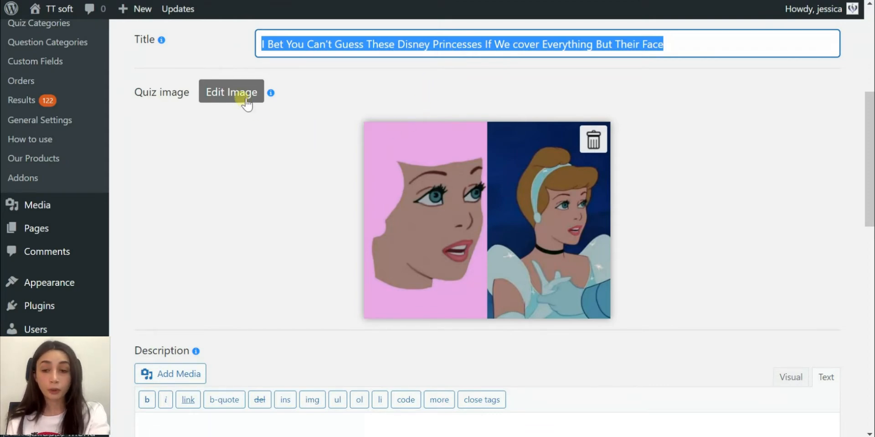
mouse_move(414, 248)
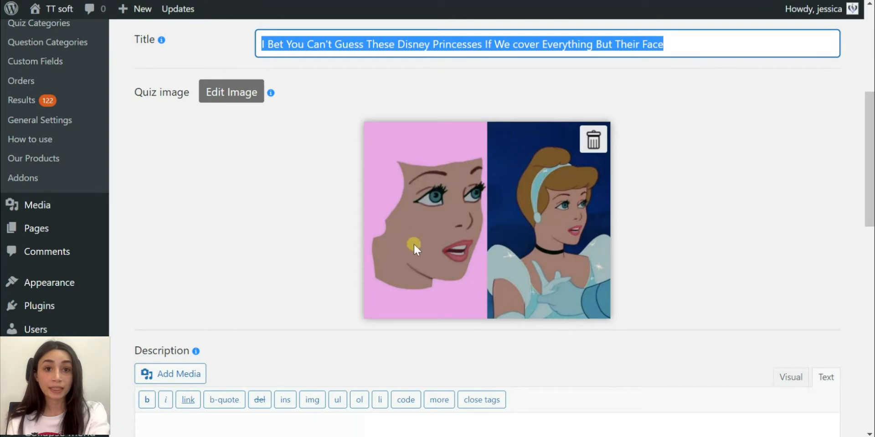
scroll("down", 3)
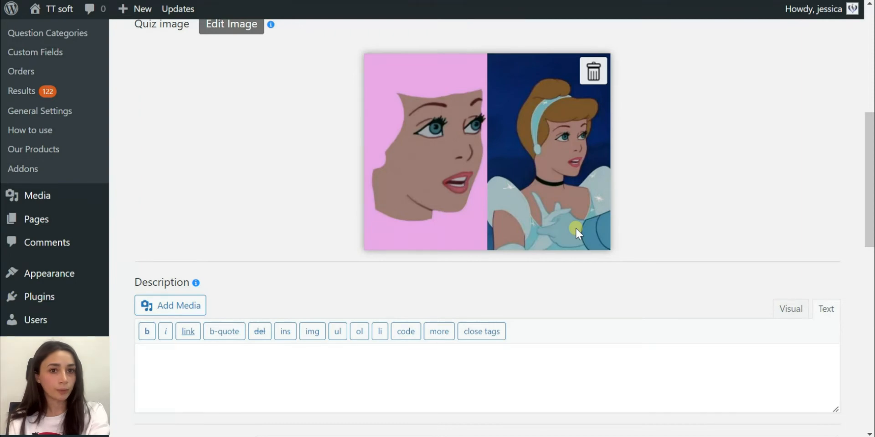
scroll("down", 3)
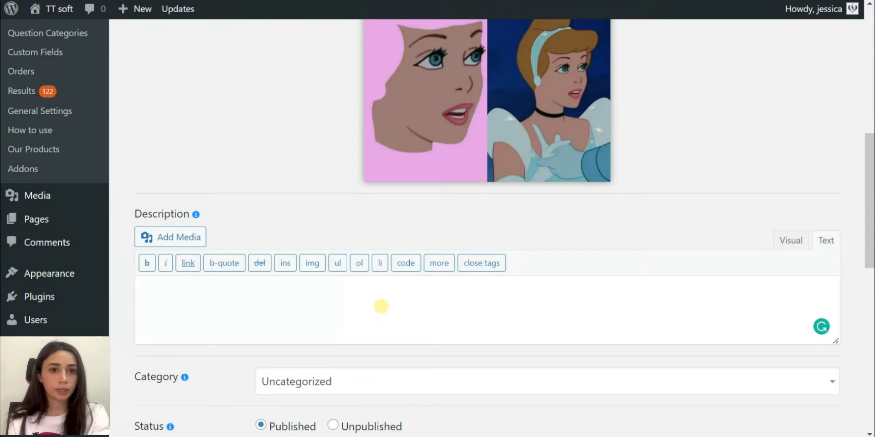
scroll("down", 3)
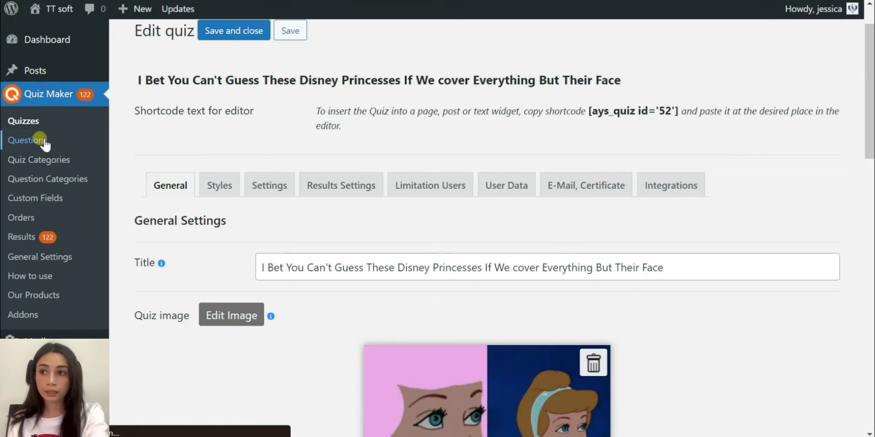
Start a new question from the Questions list and look over its blank form.
left_click(28, 140)
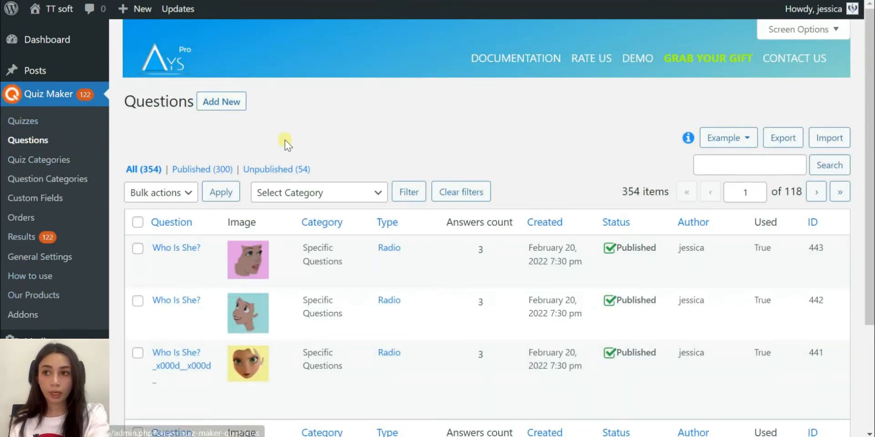
mouse_move(279, 84)
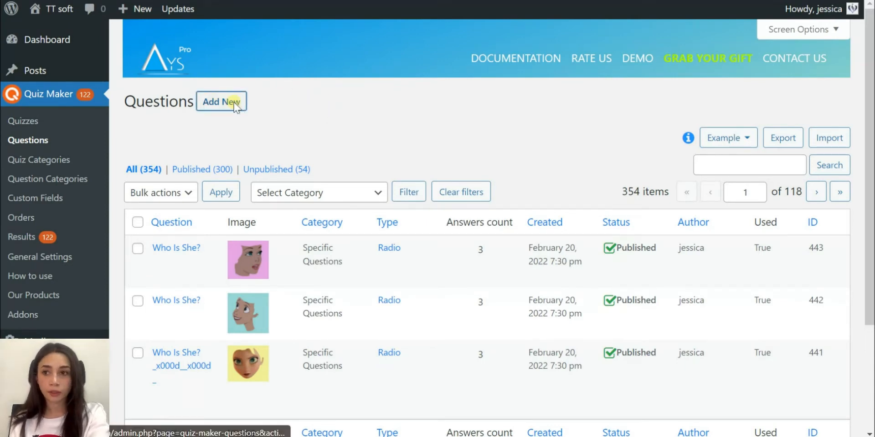
left_click(220, 101)
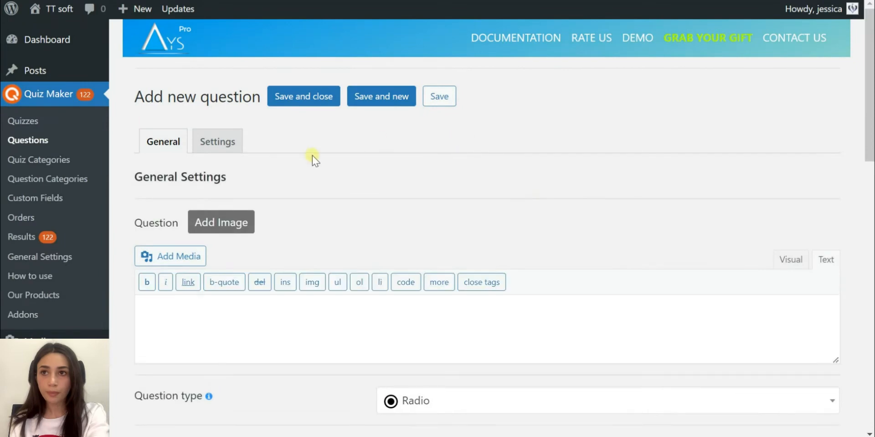
scroll("down", 3)
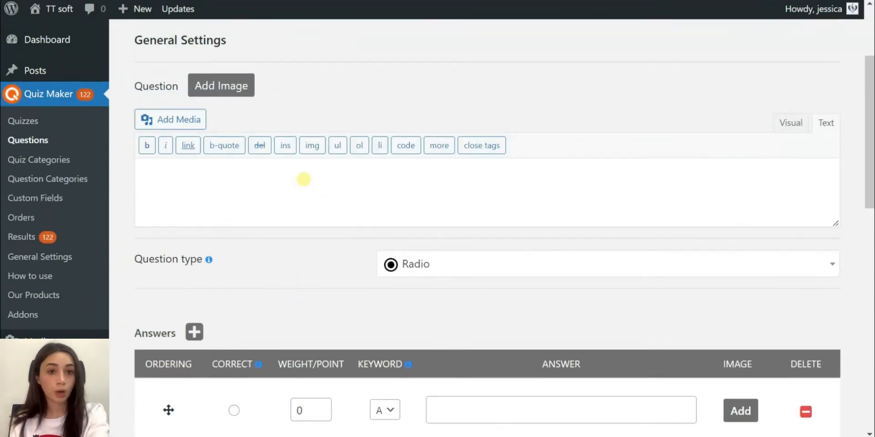
scroll("up", 3)
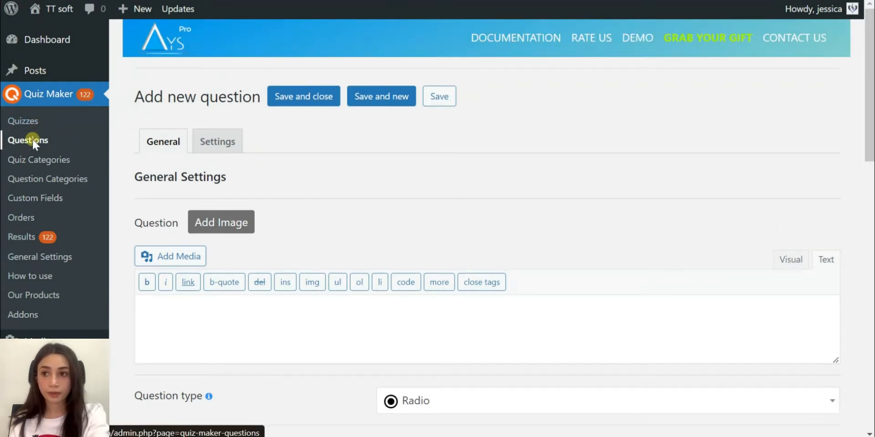
Go back and open the first "Who Is She?" question with its pink princess face image.
left_click(29, 141)
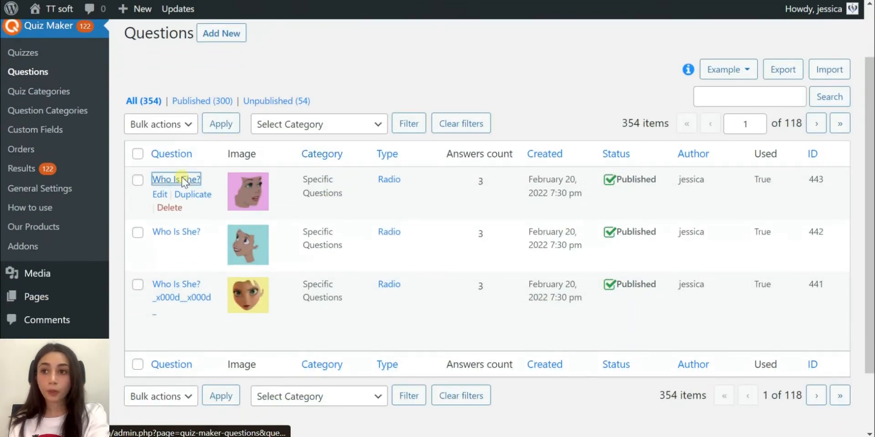
left_click(176, 180)
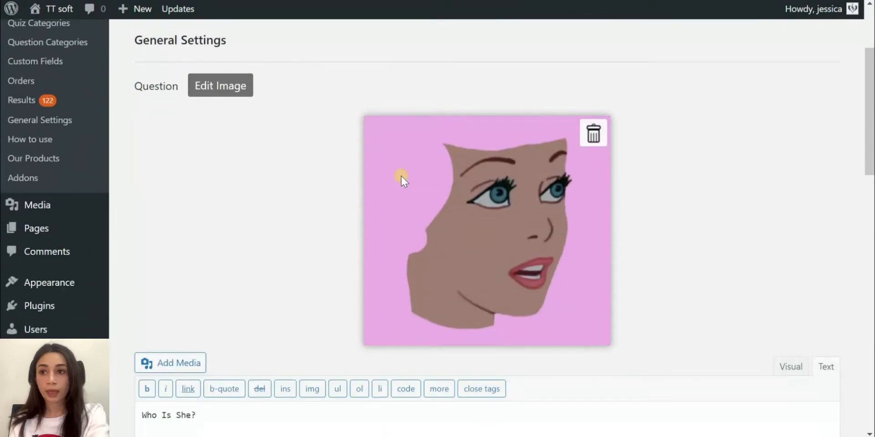
mouse_move(375, 144)
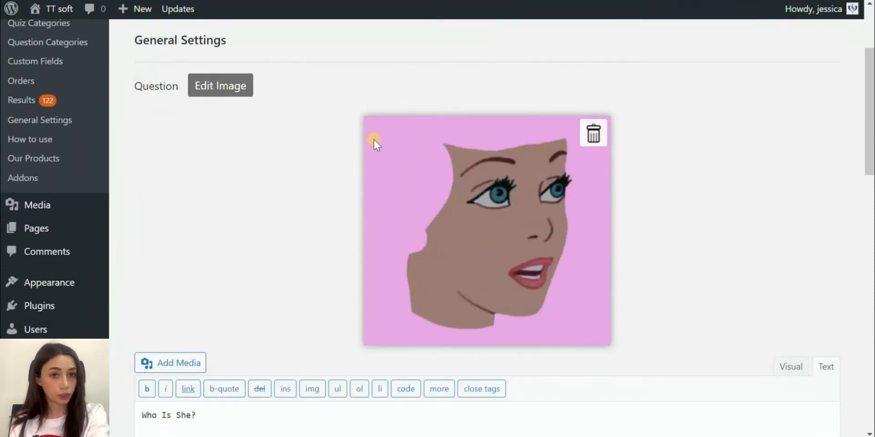
scroll("down", 3)
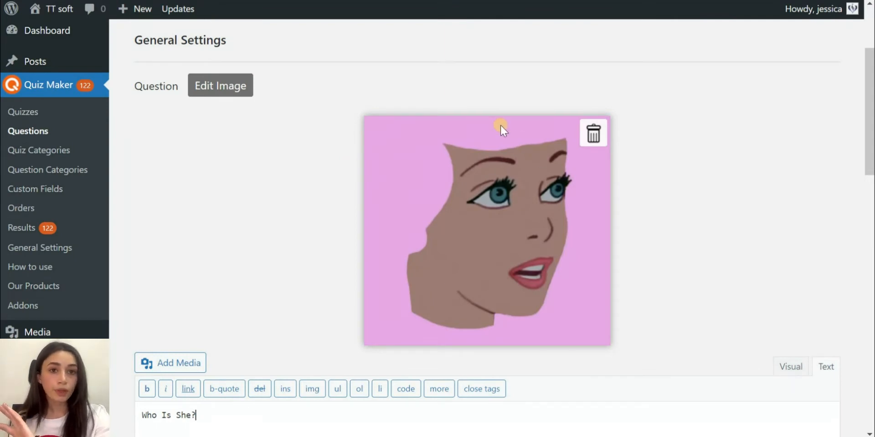
mouse_move(564, 216)
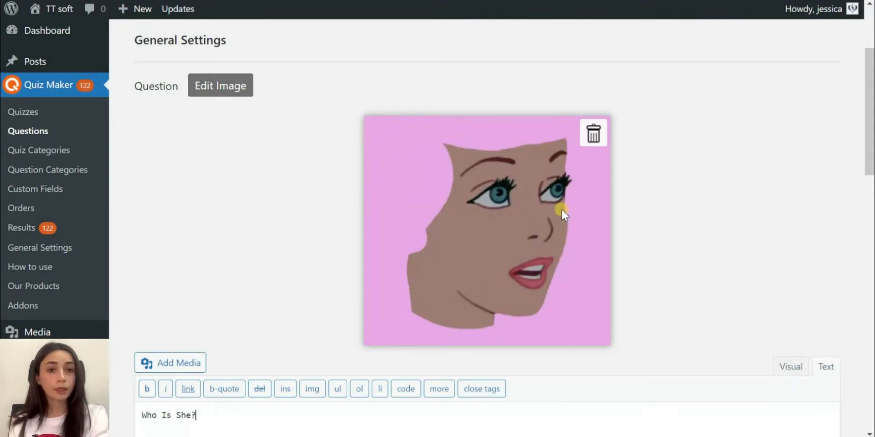
mouse_move(565, 217)
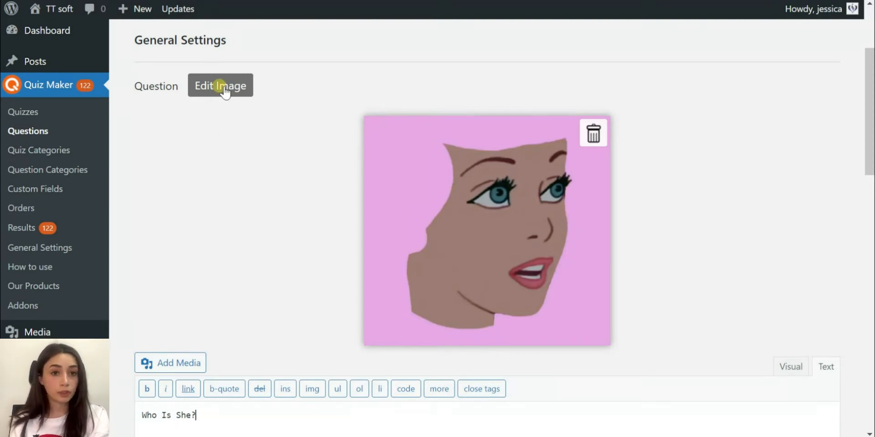
left_click(220, 85)
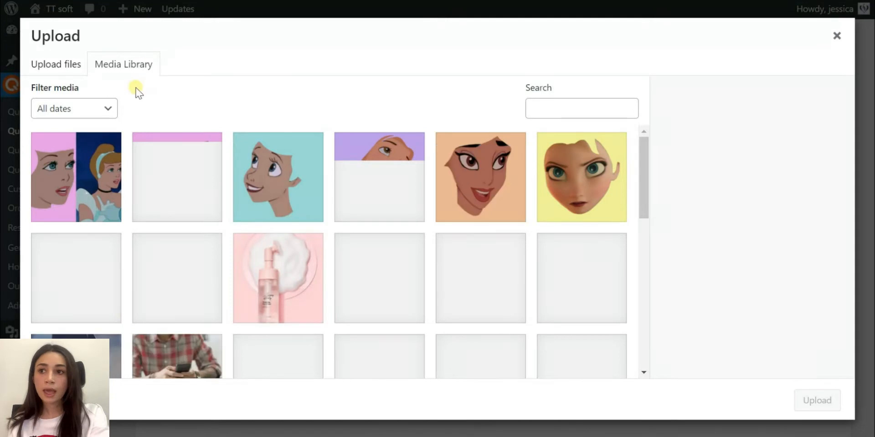
left_click(177, 176)
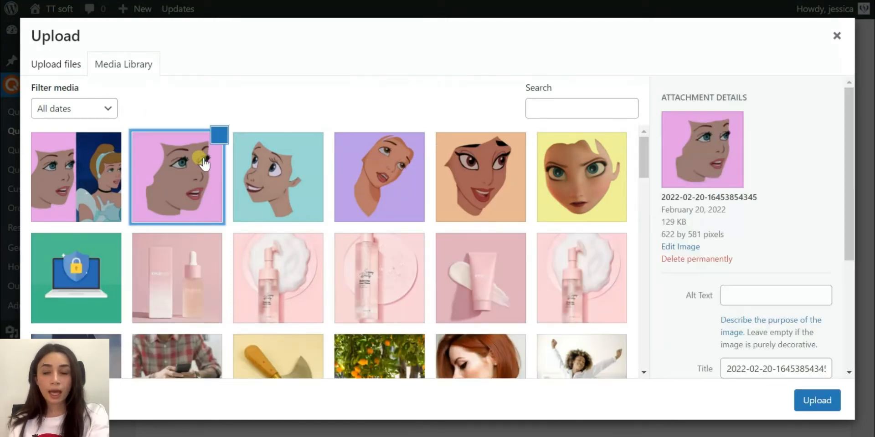
left_click(220, 134)
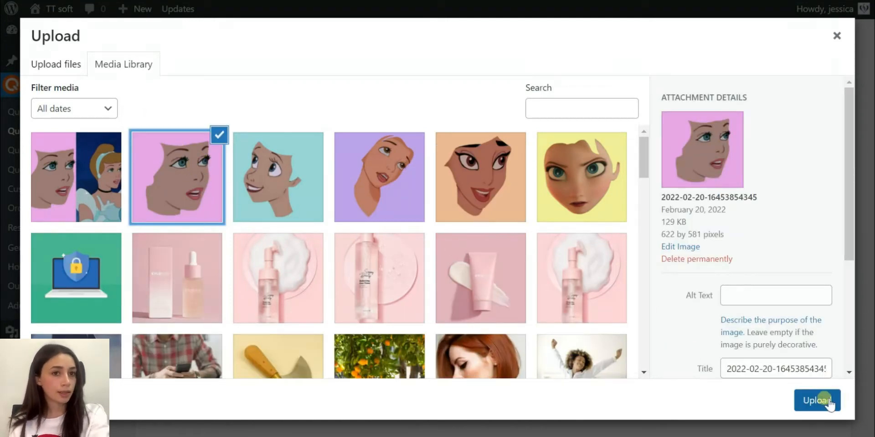
left_click(817, 401)
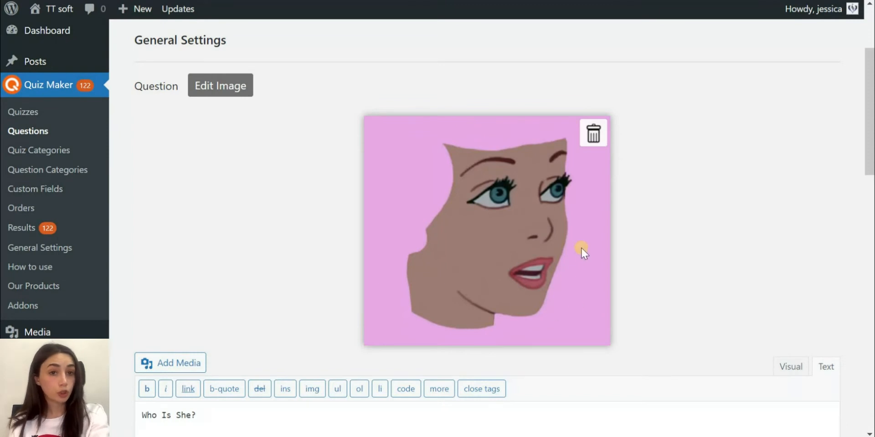
scroll("down", 3)
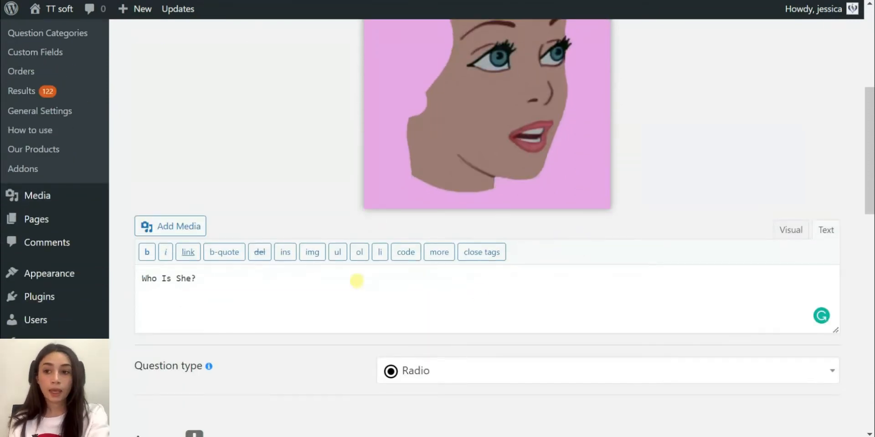
scroll("down", 3)
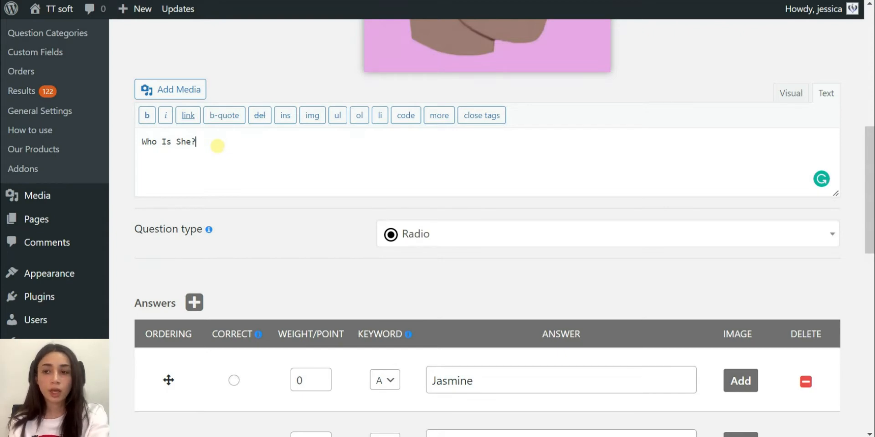
mouse_move(307, 231)
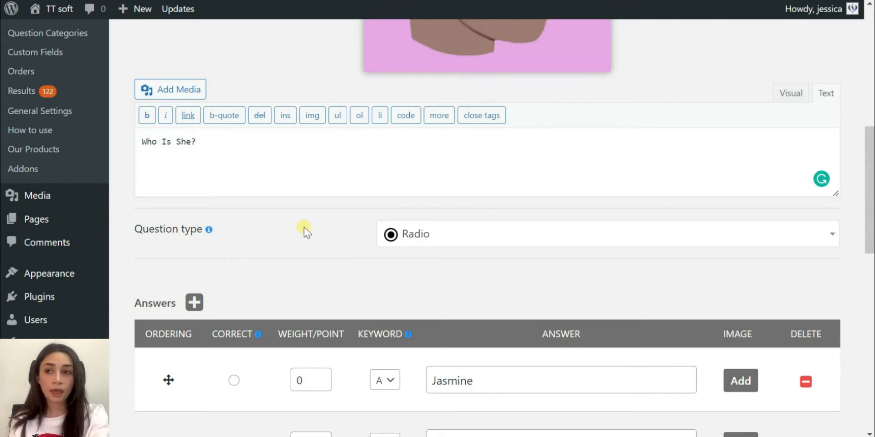
left_click(606, 234)
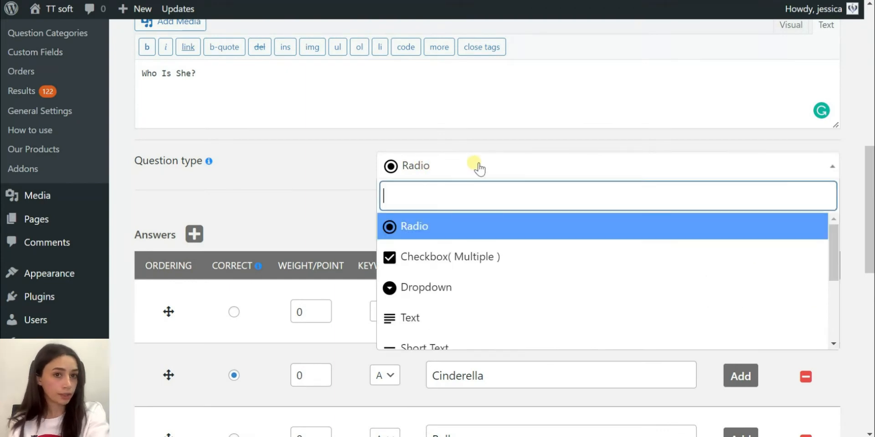
scroll("down", 3)
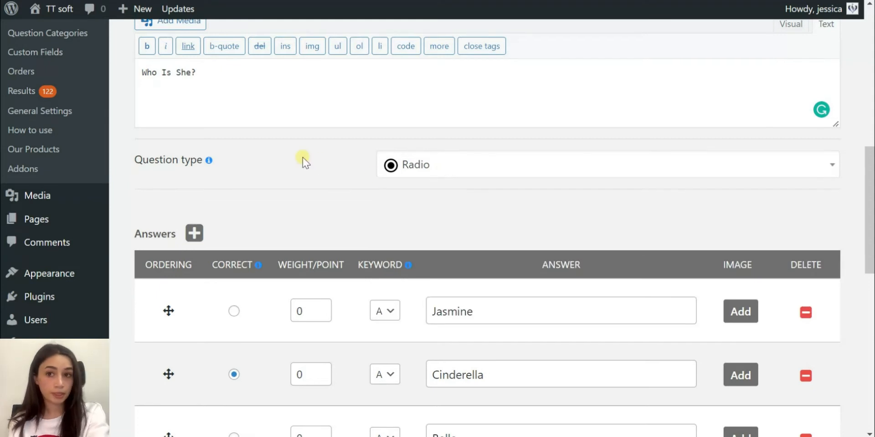
scroll("down", 3)
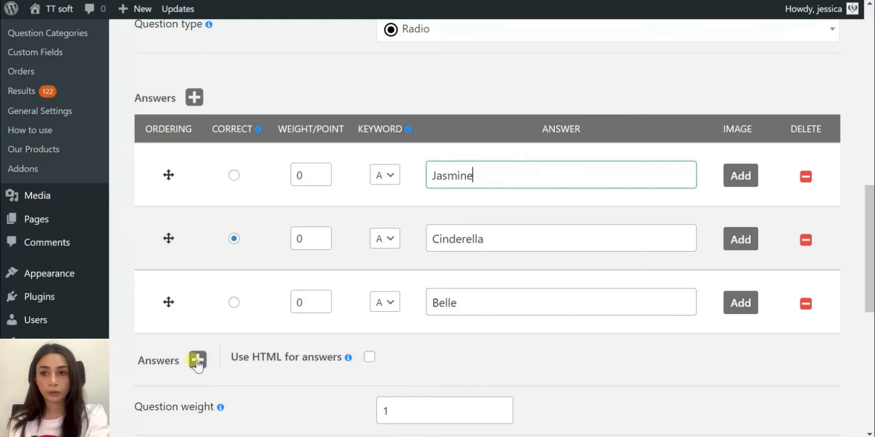
left_click(740, 303)
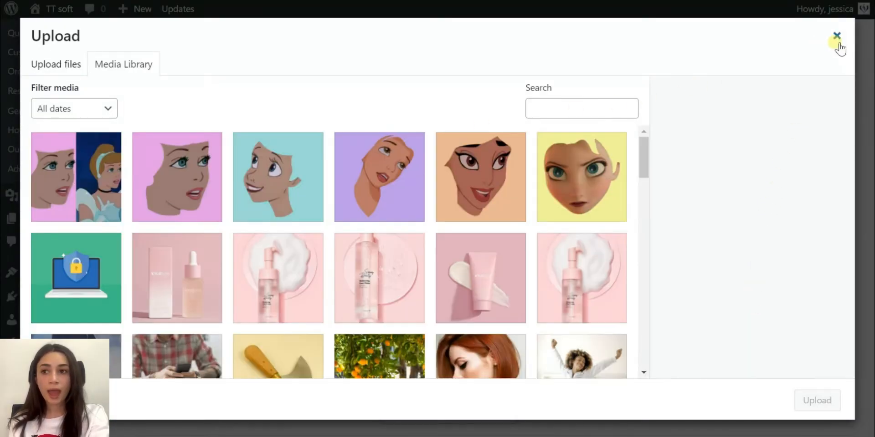
left_click(837, 36)
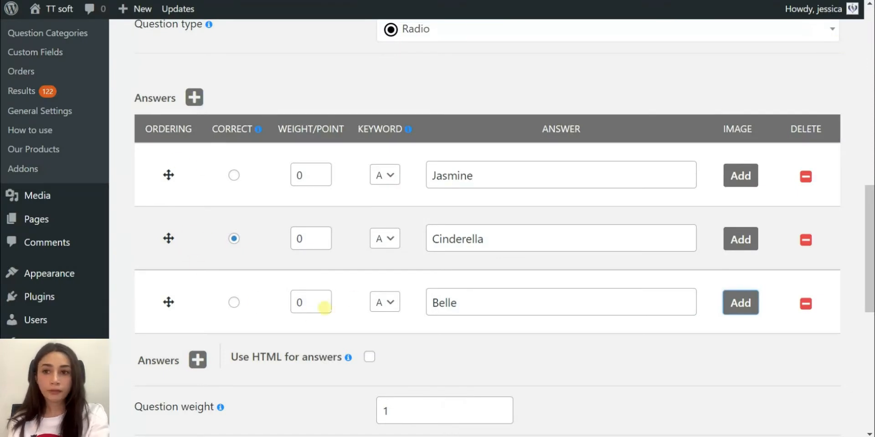
Review the question's Published status, Specific Questions category and weight 1, then save it.
scroll("down", 3)
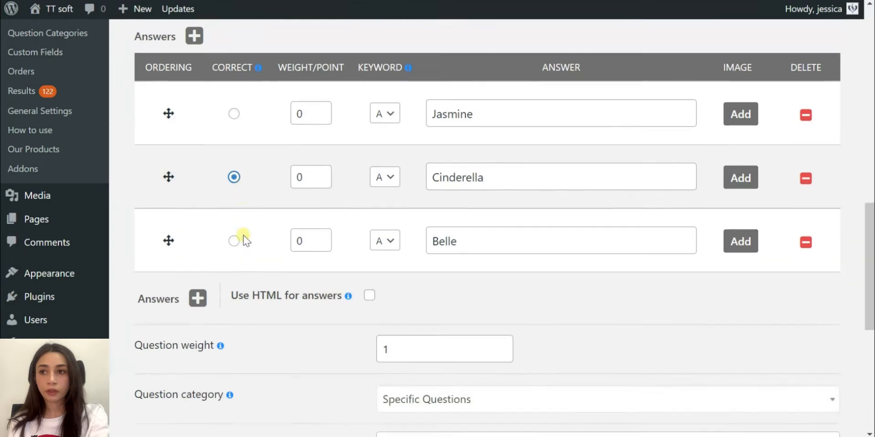
scroll("down", 3)
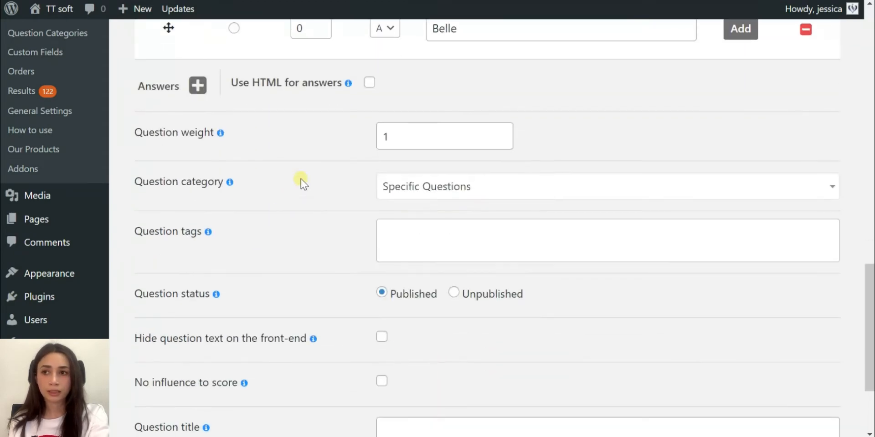
scroll("down", 3)
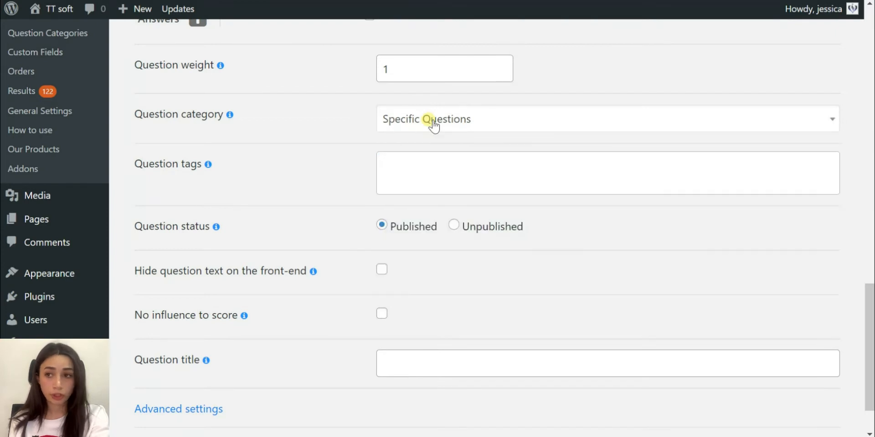
scroll("down", 3)
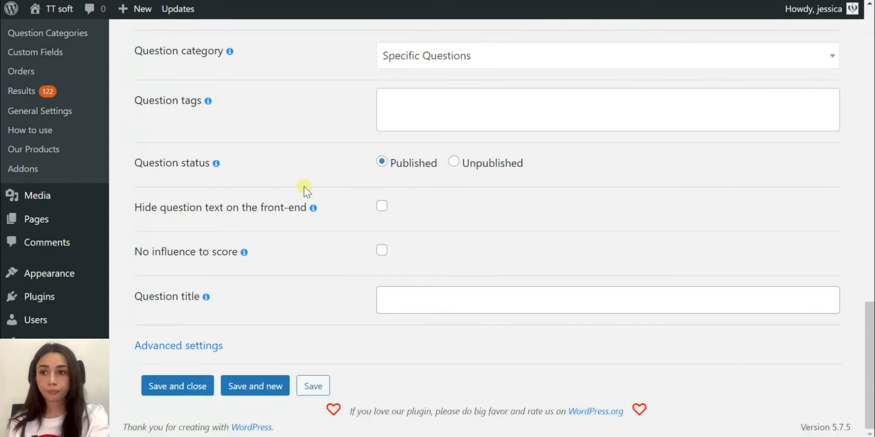
mouse_move(232, 327)
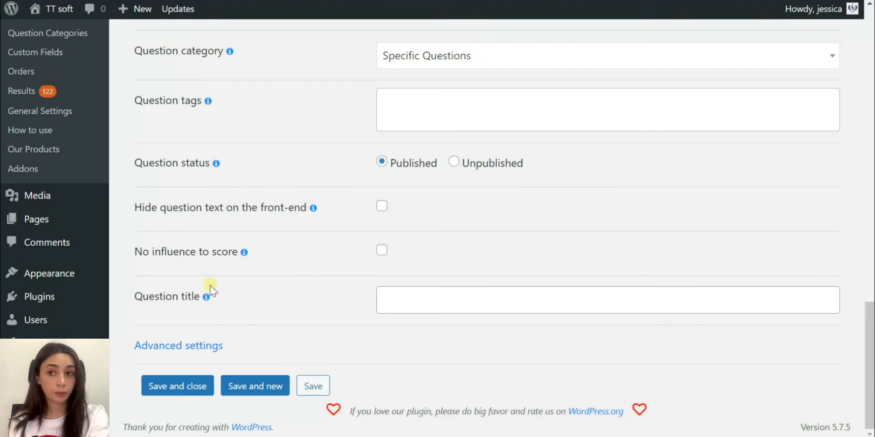
mouse_move(242, 252)
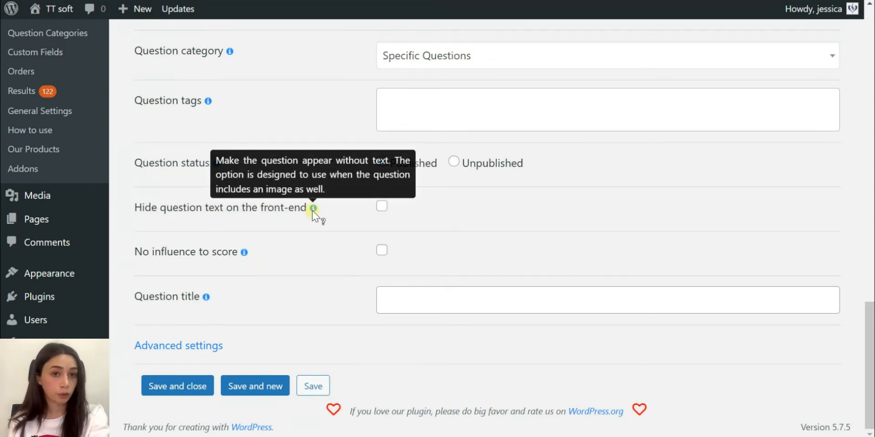
mouse_move(217, 164)
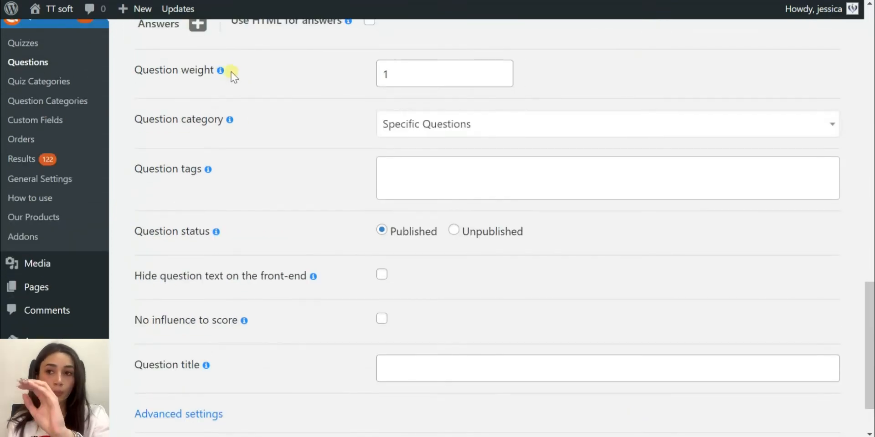
scroll("down", 3)
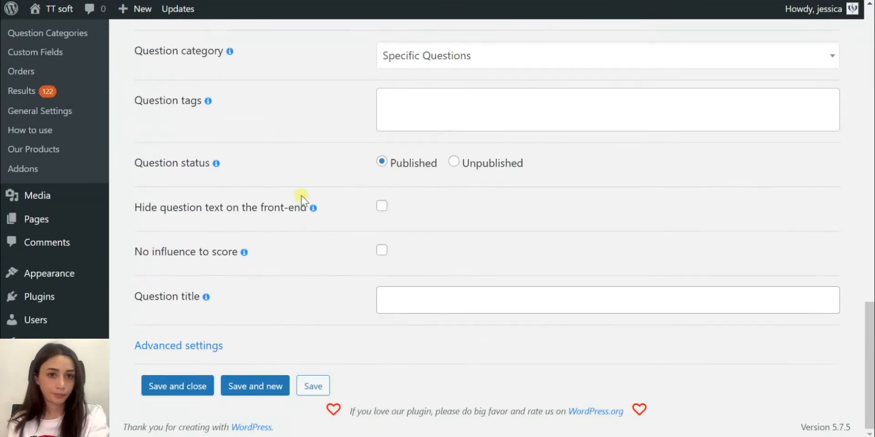
left_click(313, 386)
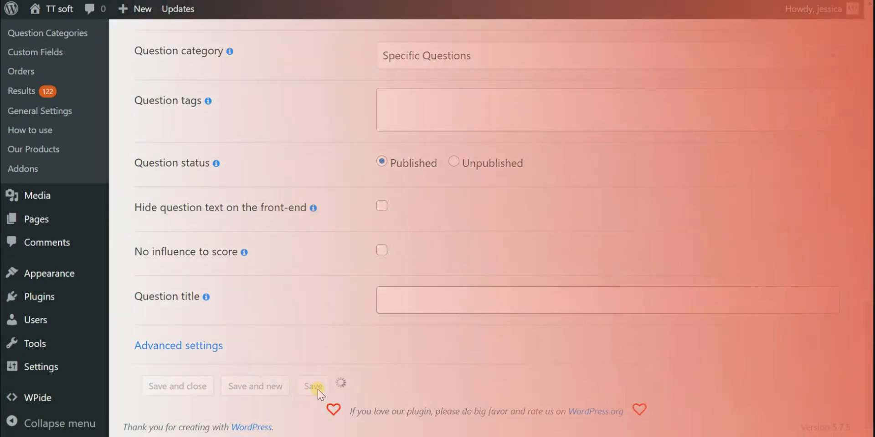
left_click(312, 386)
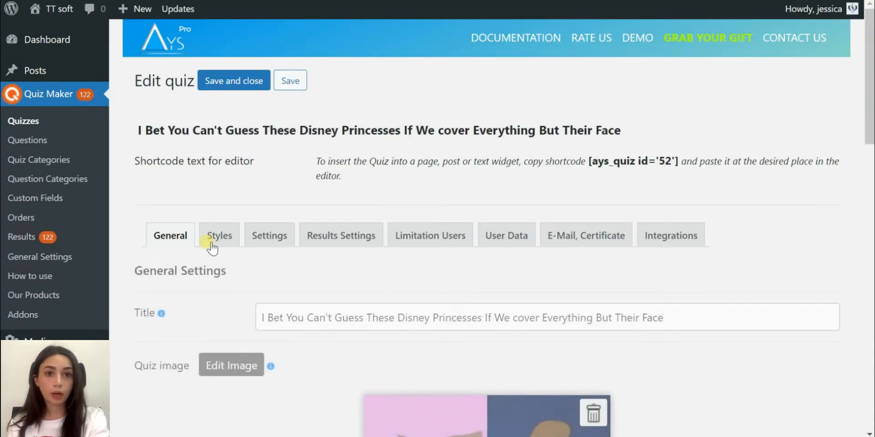
Confirm the five "Who Is She?" radio questions in Add questions and save the quiz.
left_click(169, 235)
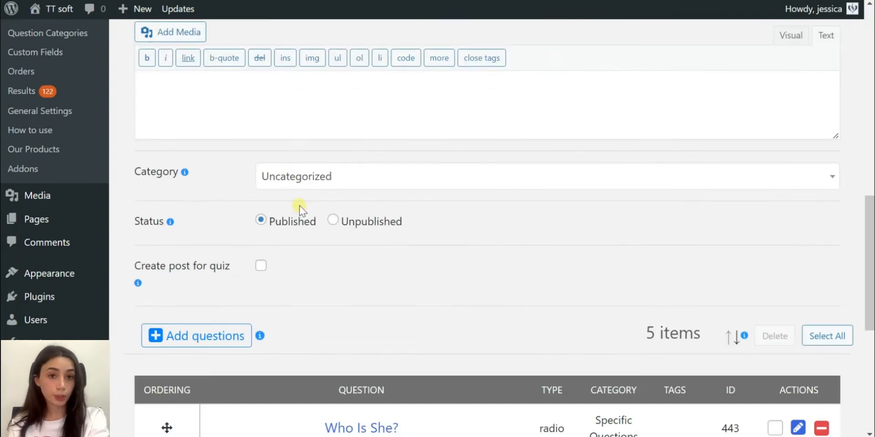
left_click(196, 336)
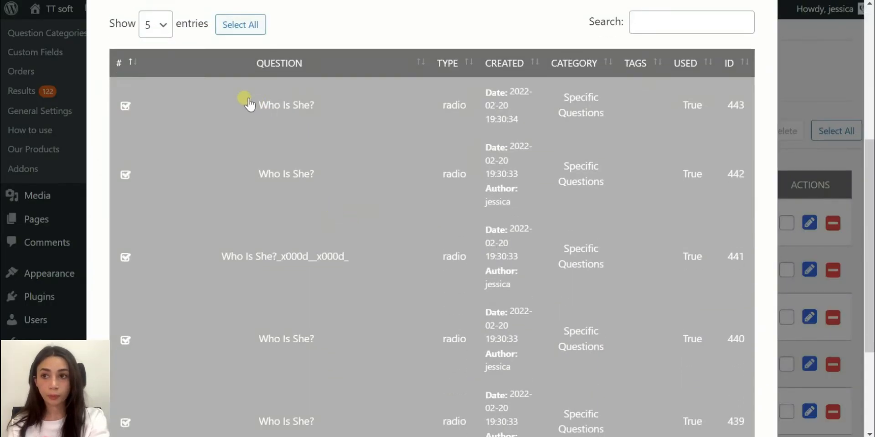
scroll("down", 3)
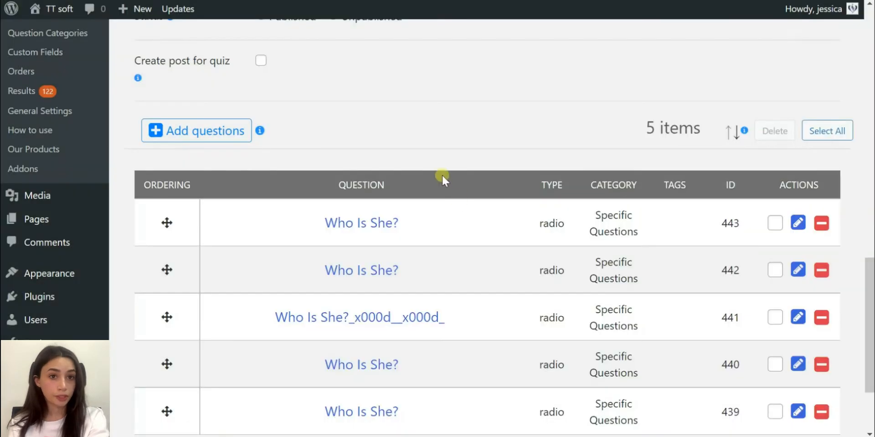
scroll("down", 3)
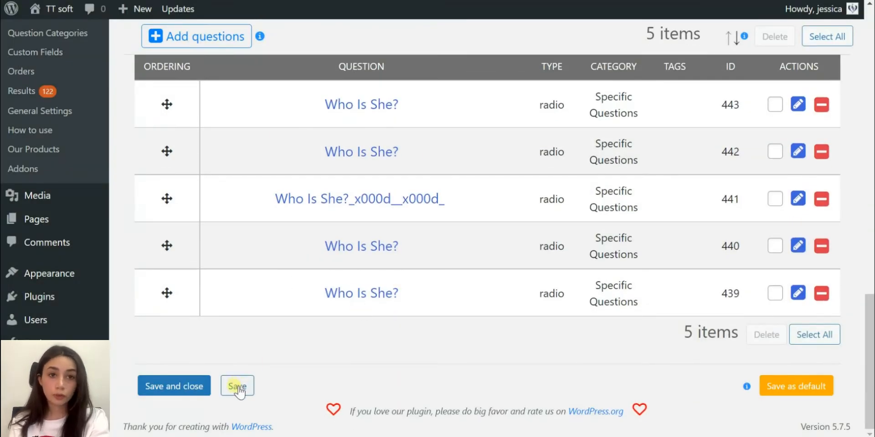
left_click(237, 387)
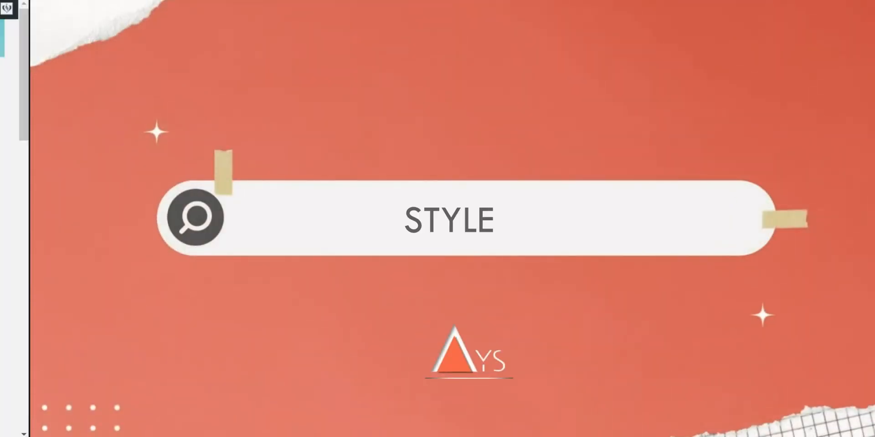
Select a Classic theme for the quiz in the Styles settings.
left_click(219, 266)
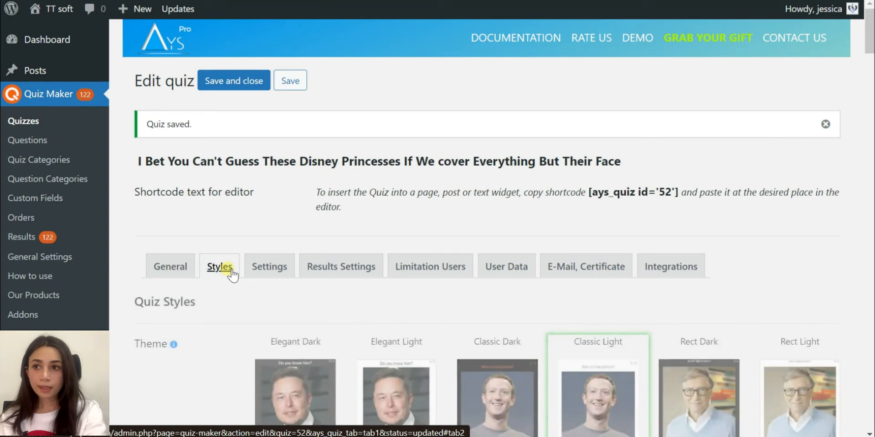
scroll("down", 3)
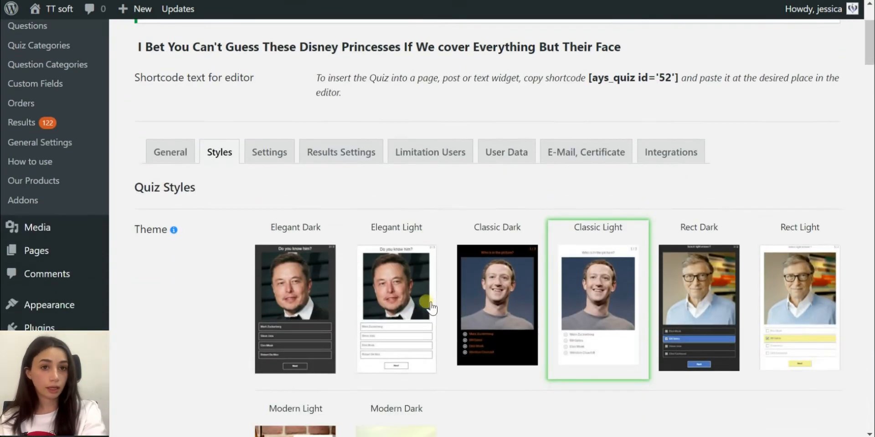
scroll("down", 3)
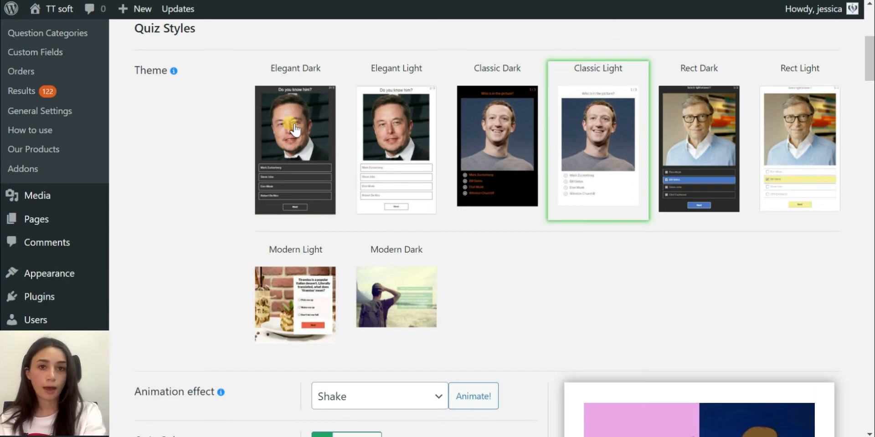
left_click(496, 144)
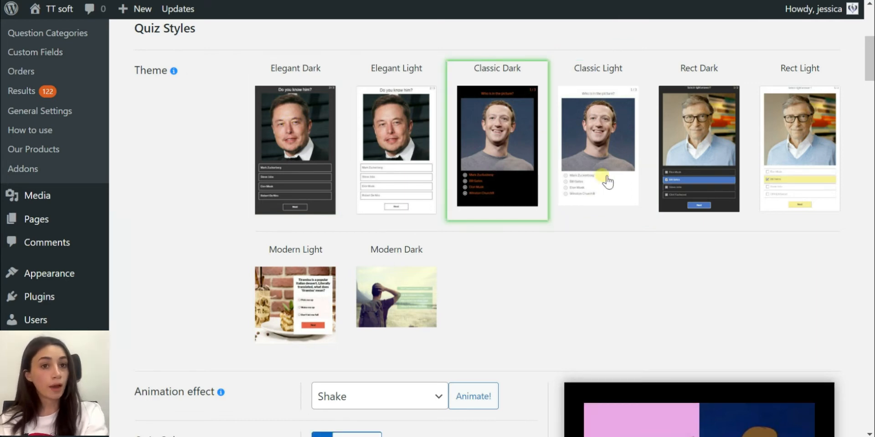
Change the quiz colour from green to pink, shown on the preview's start button.
scroll("down", 3)
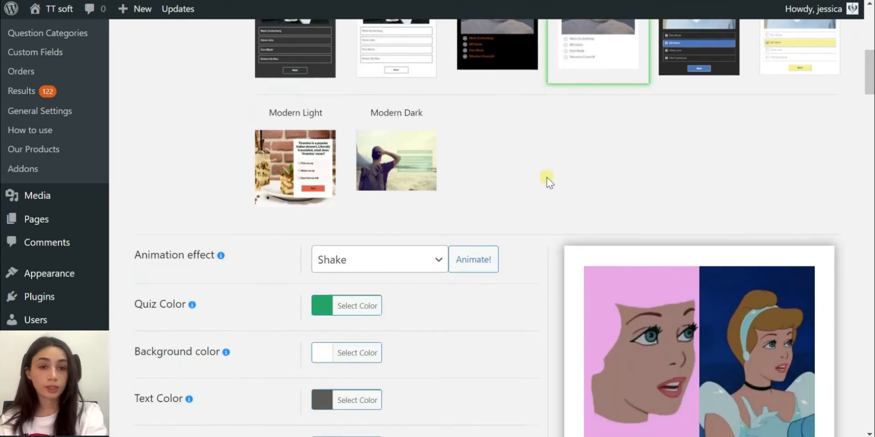
scroll("down", 3)
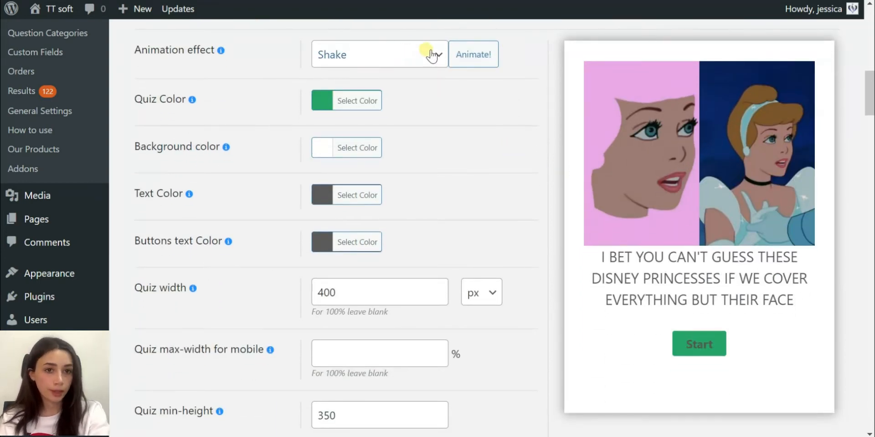
left_click(379, 54)
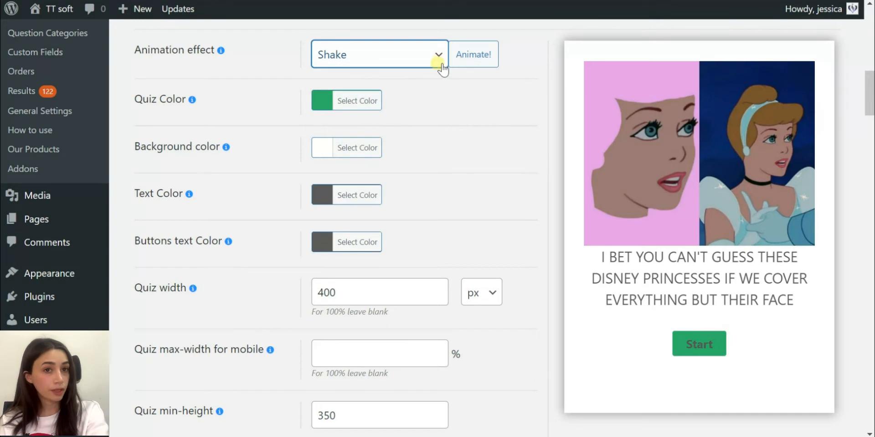
mouse_move(495, 310)
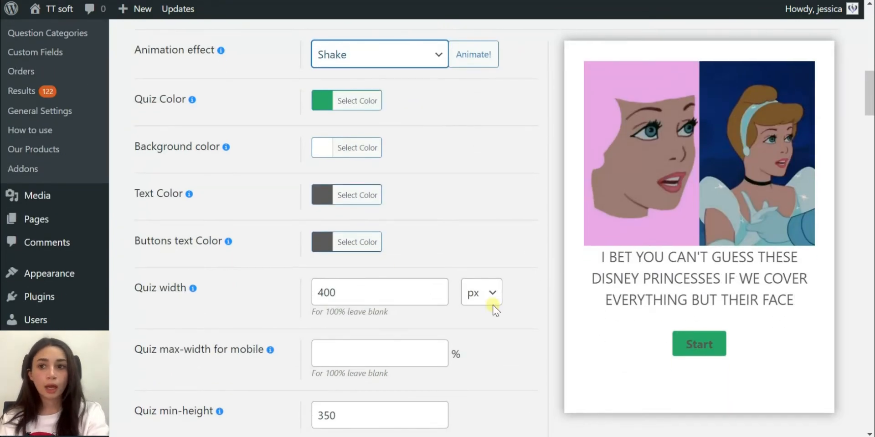
left_click(356, 100)
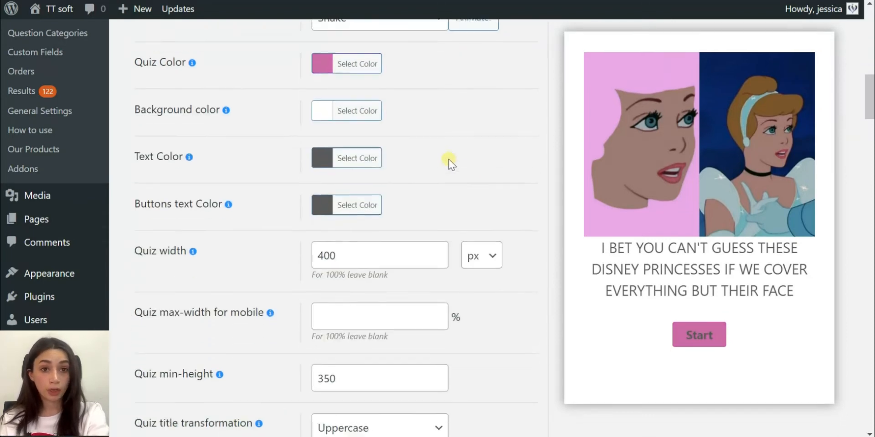
Set the quiz text colour to purple, turning the preview title purple.
scroll("down", 3)
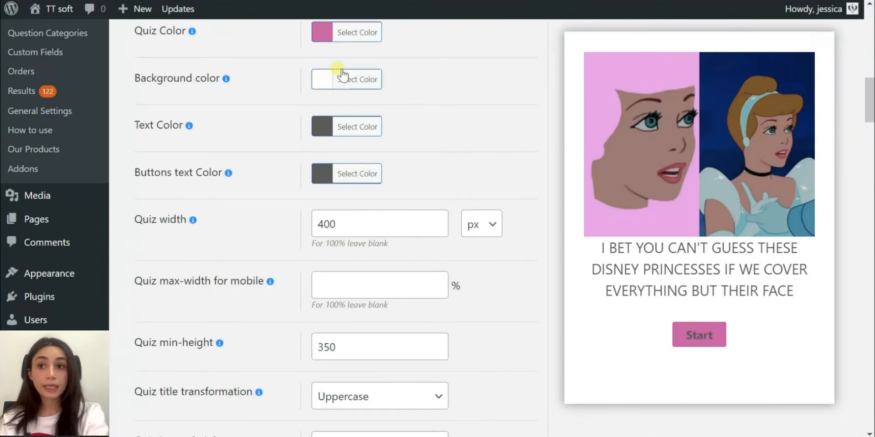
mouse_move(357, 129)
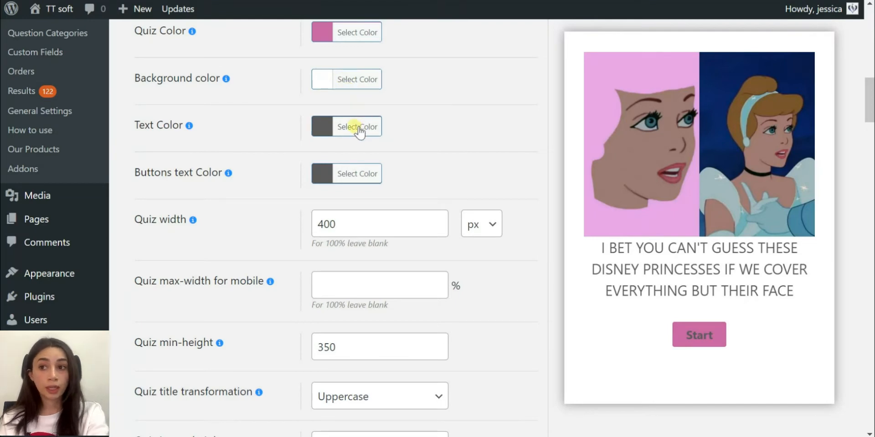
left_click(356, 126)
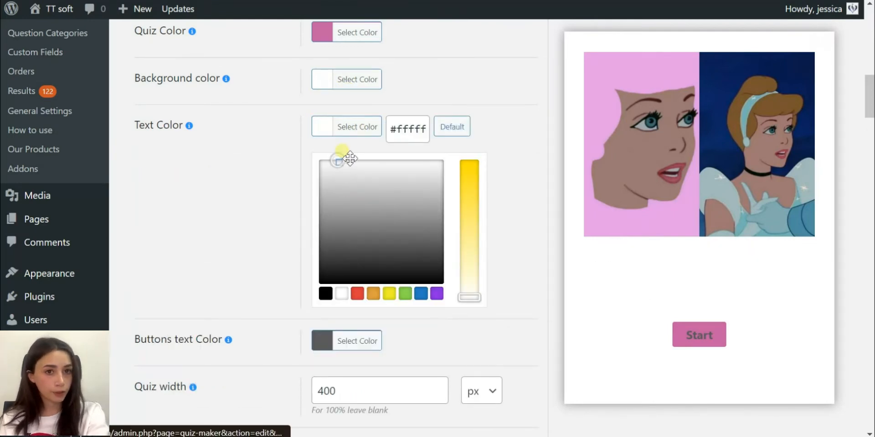
left_click_drag(337, 160, 430, 248)
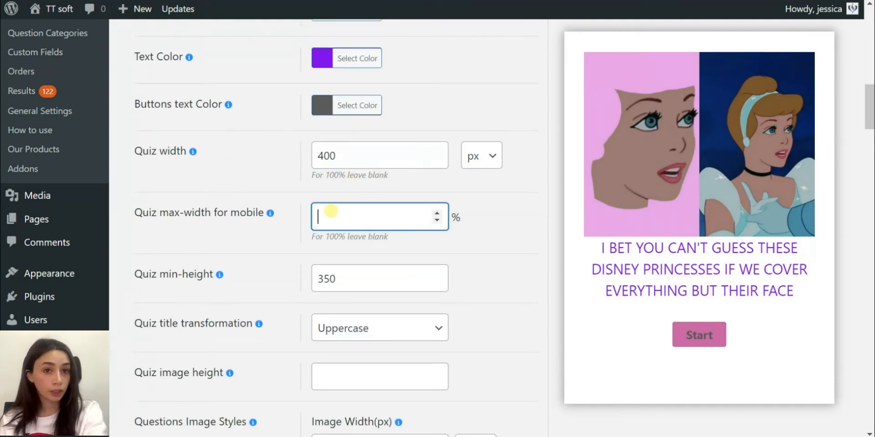
mouse_move(272, 213)
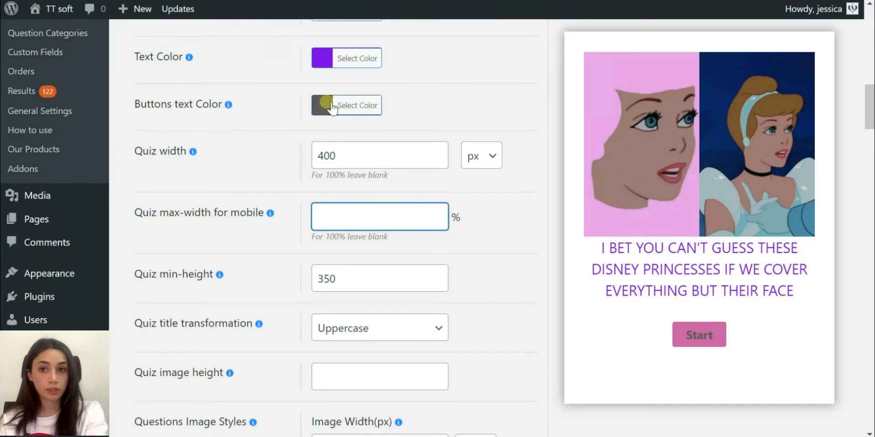
Leave borders, progress bar, answer styles and right/wrong icons at their defaults.
scroll("down", 3)
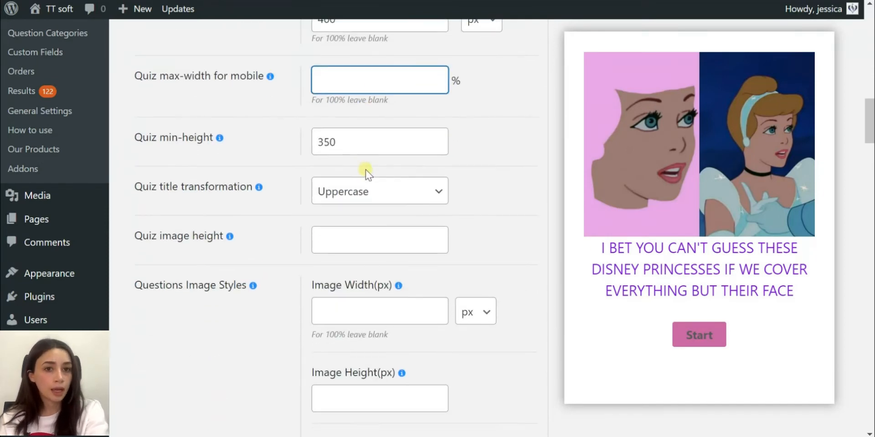
mouse_move(469, 205)
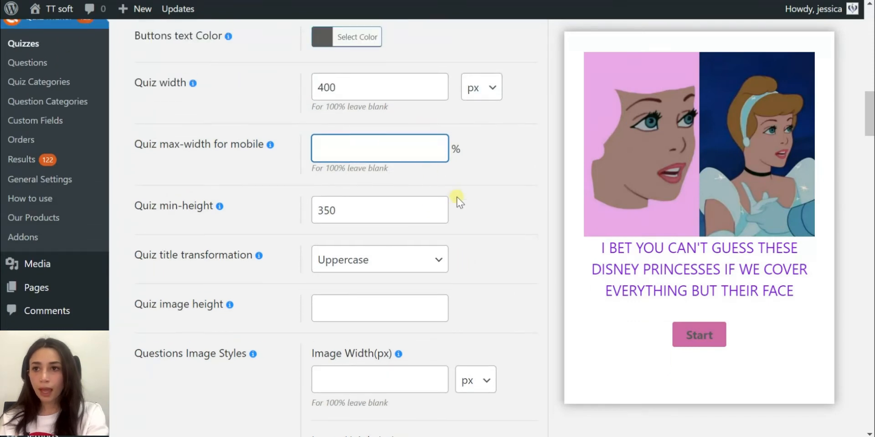
scroll("down", 3)
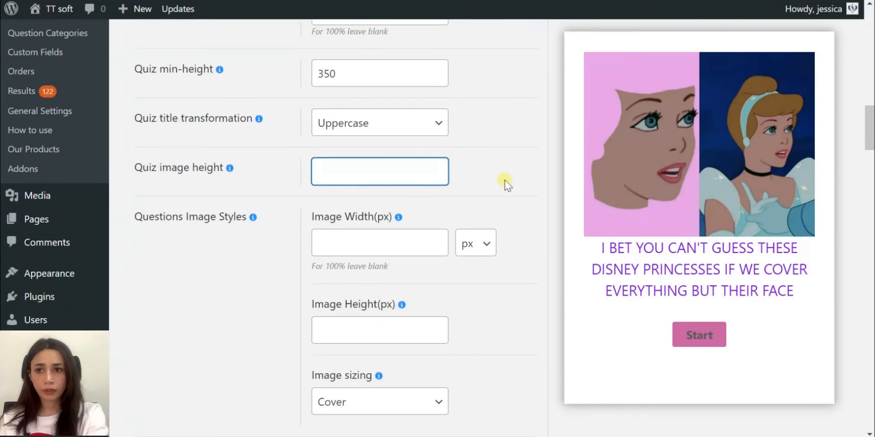
scroll("down", 3)
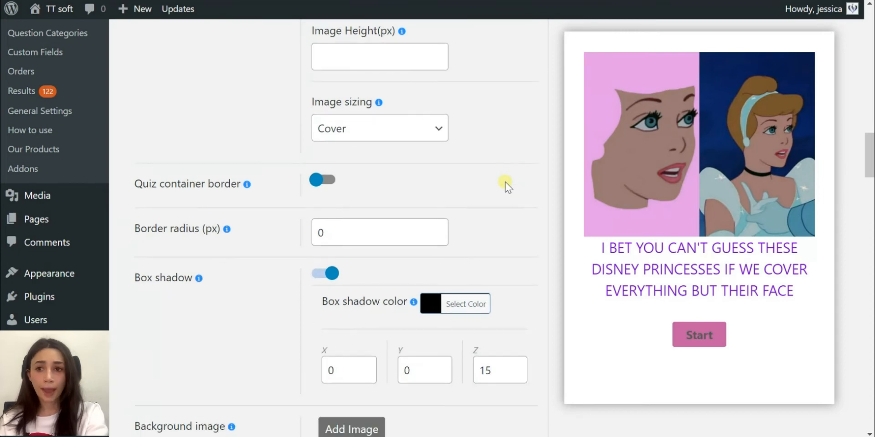
left_click(379, 128)
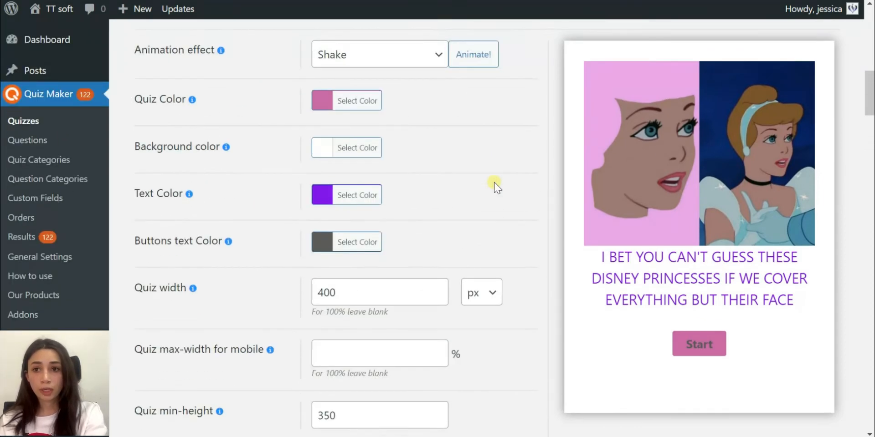
scroll("down", 3)
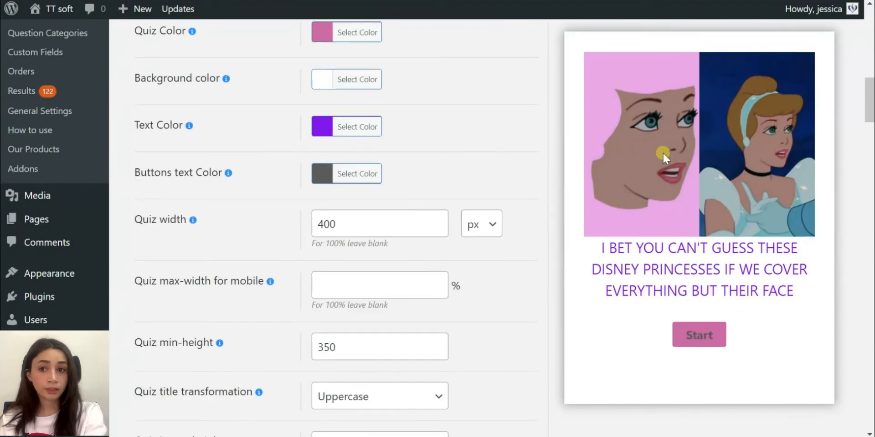
scroll("down", 3)
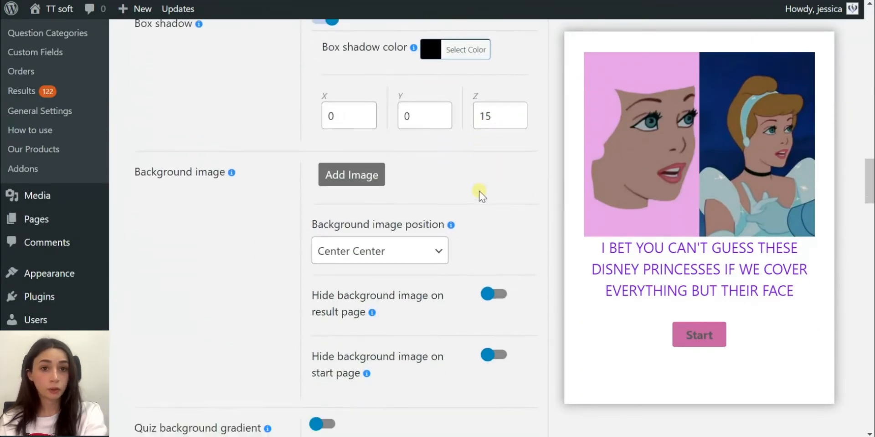
scroll("down", 3)
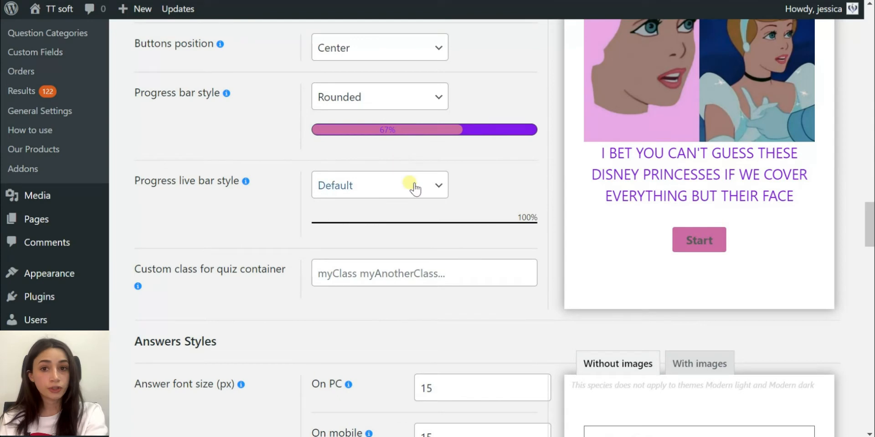
scroll("down", 3)
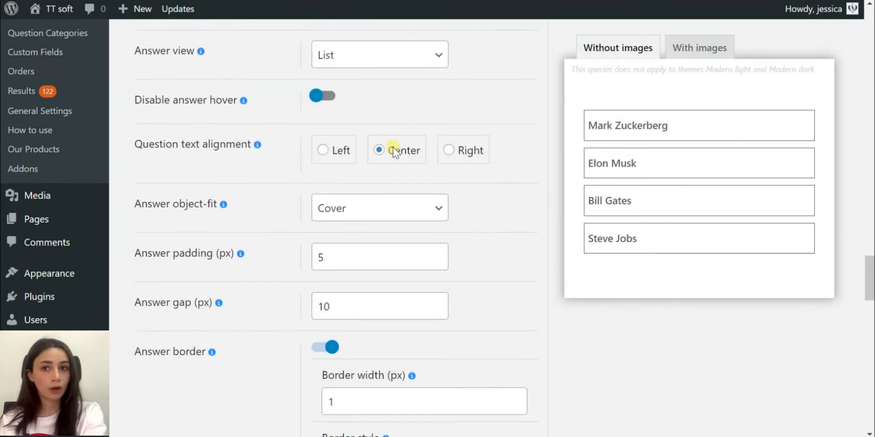
scroll("down", 3)
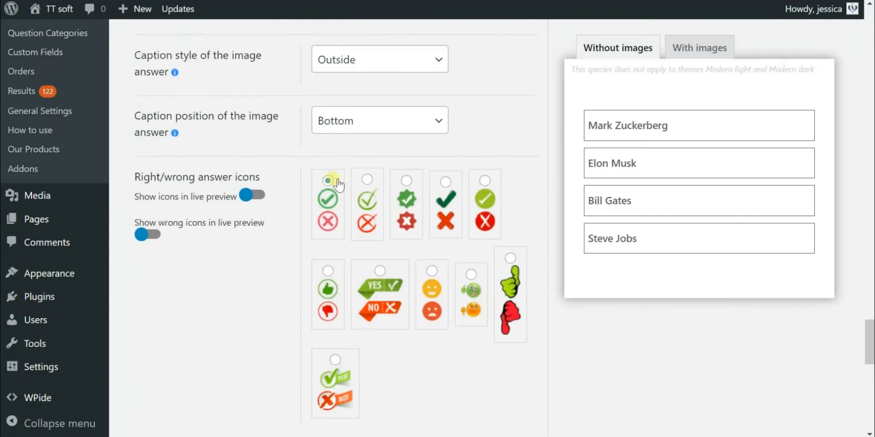
scroll("down", 3)
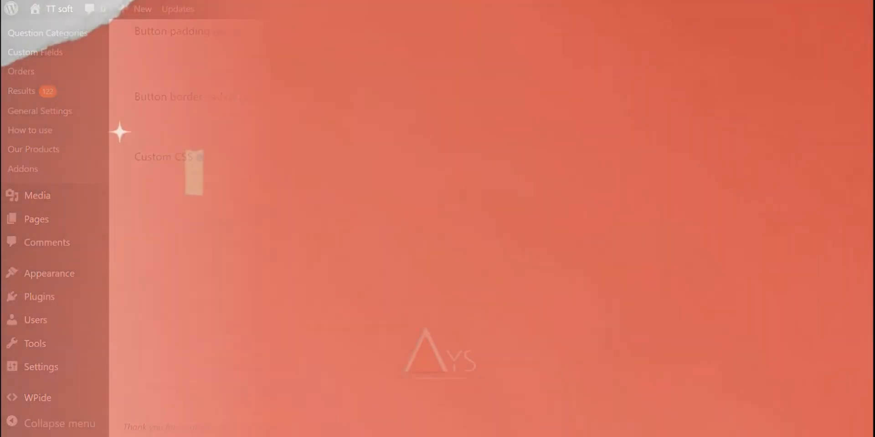
Enable the question bank in the quiz Settings alongside autostart and randomization.
left_click(269, 266)
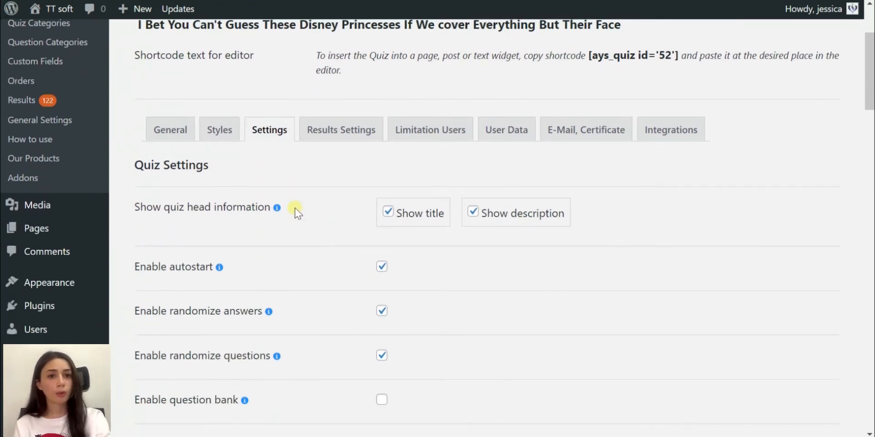
mouse_move(277, 207)
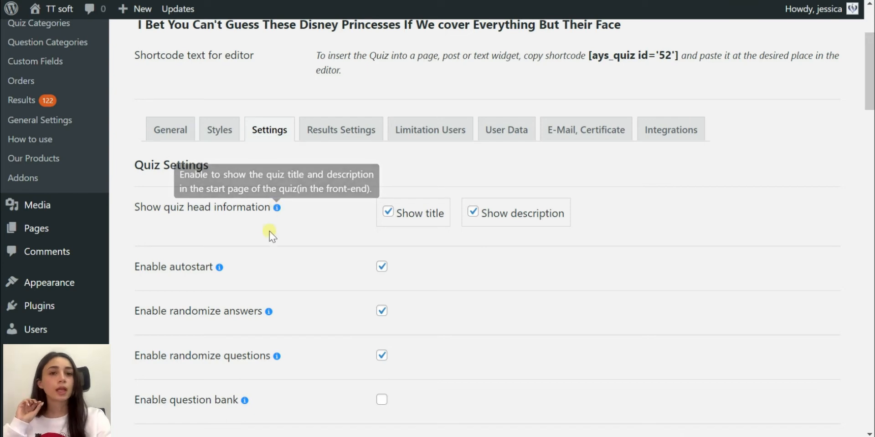
scroll("down", 3)
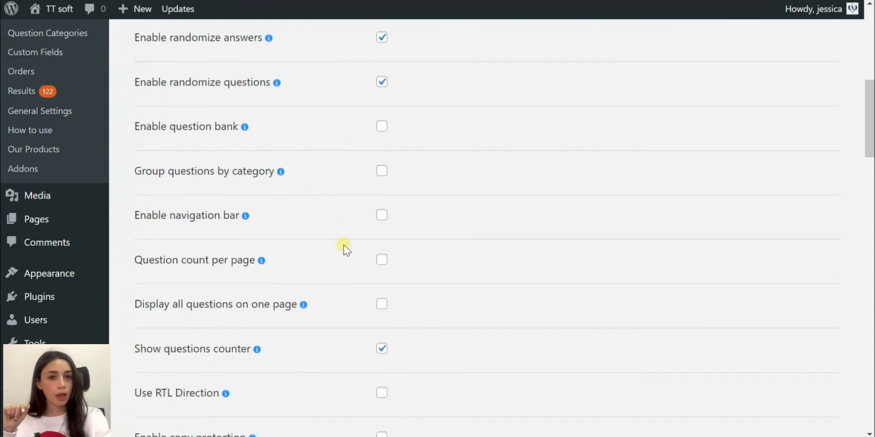
scroll("down", 3)
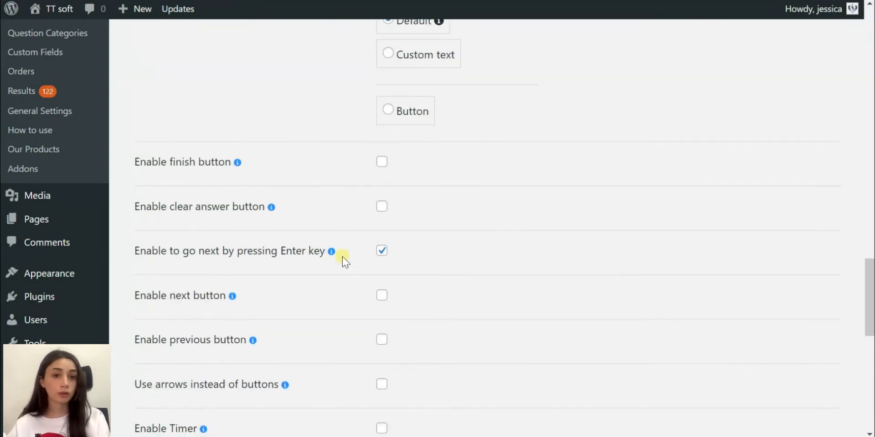
scroll("down", 3)
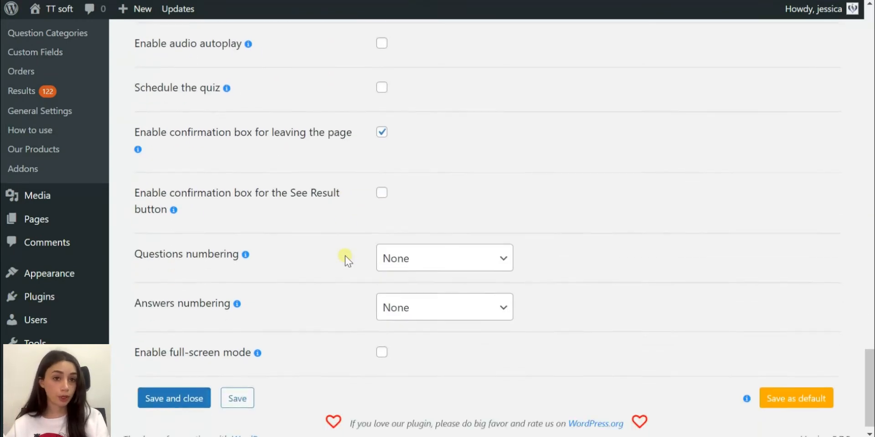
mouse_move(247, 254)
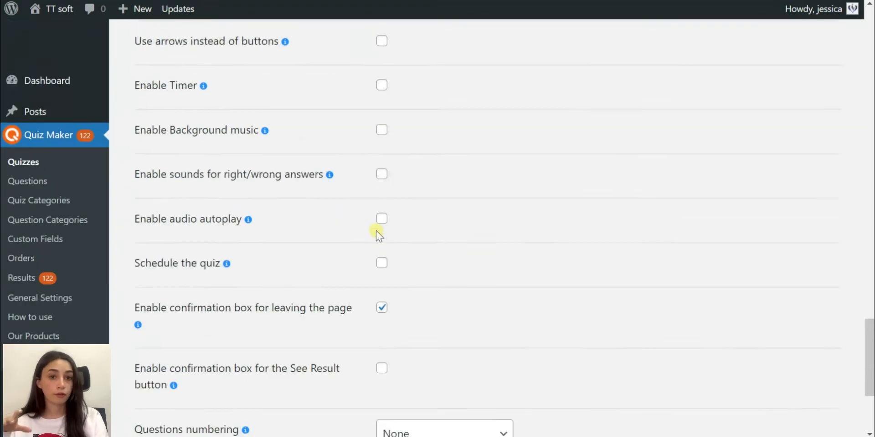
scroll("down", 3)
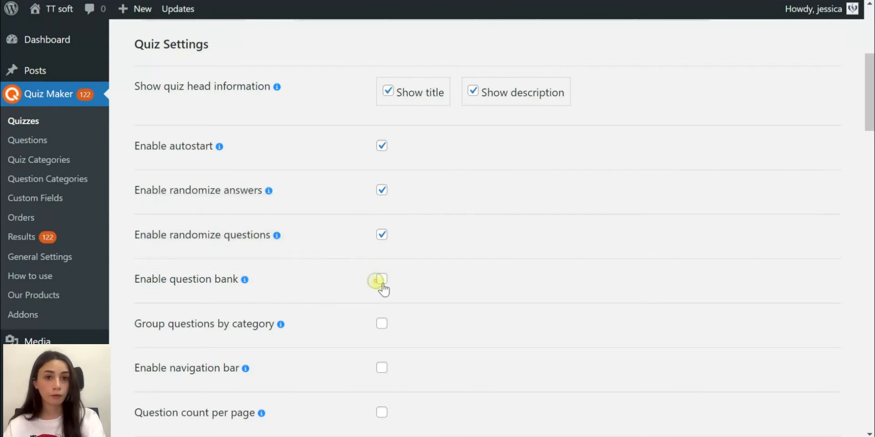
left_click(382, 282)
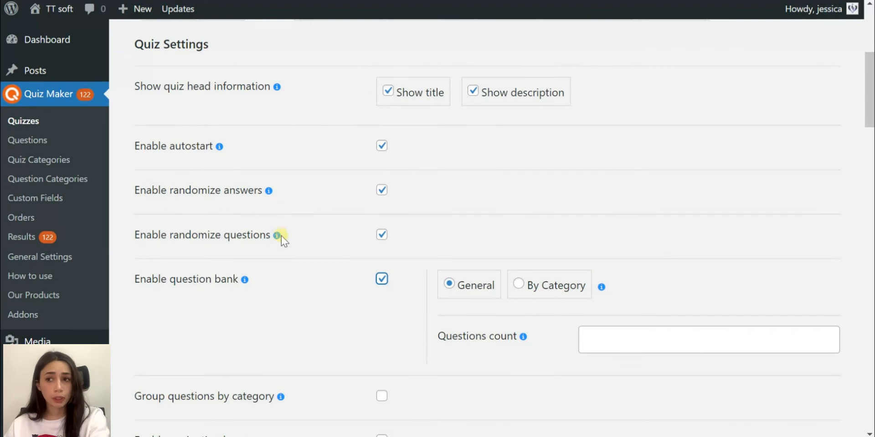
Turn on the quiz navigation bar and review the remaining settings.
scroll("down", 3)
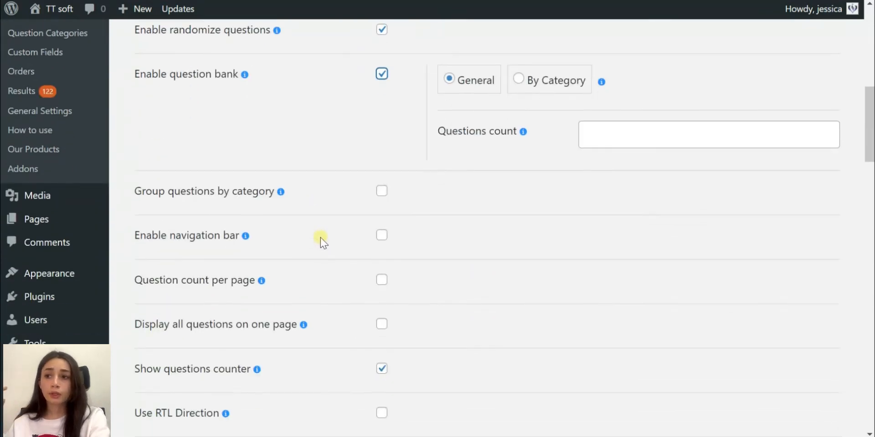
scroll("down", 3)
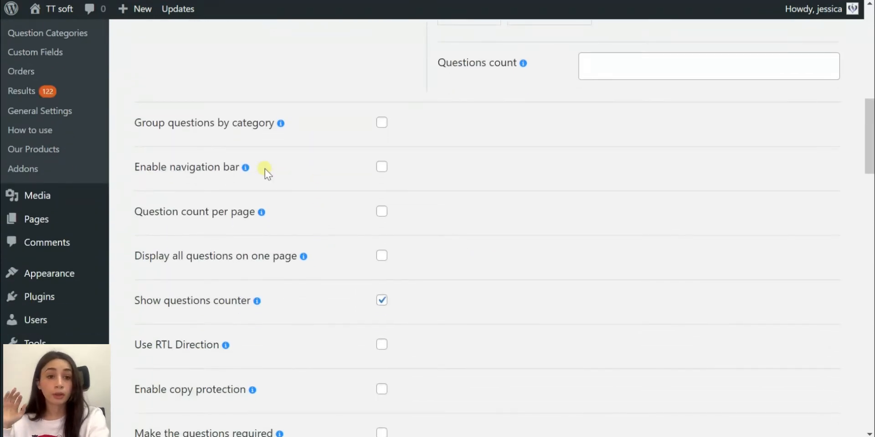
left_click(382, 167)
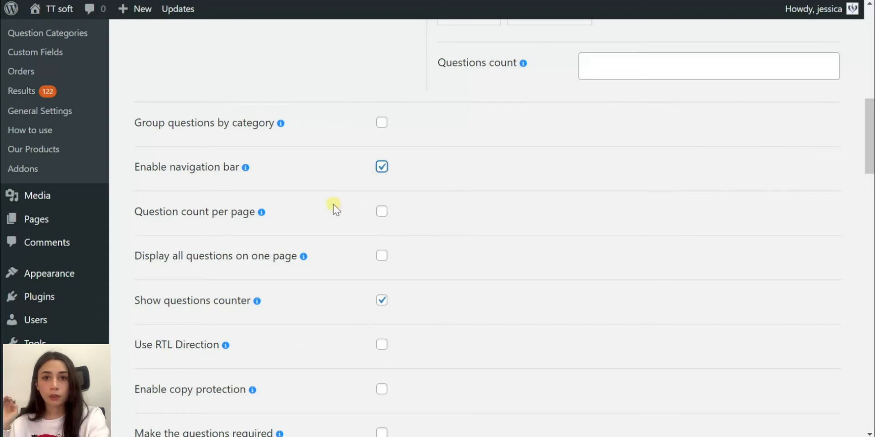
scroll("down", 3)
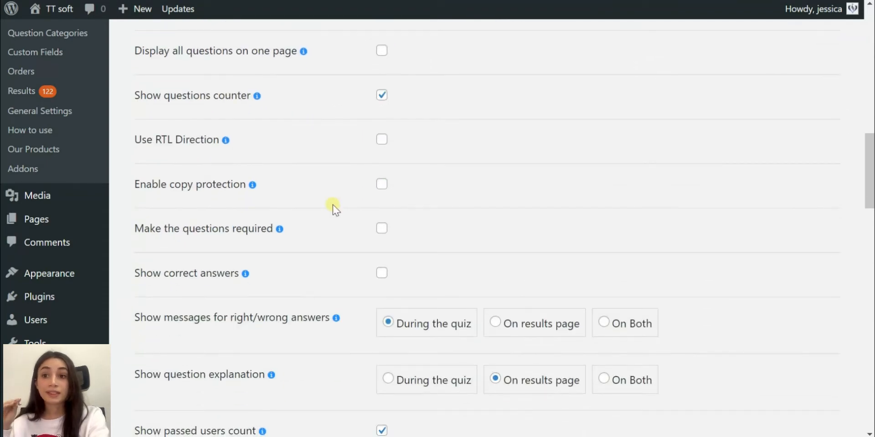
scroll("down", 3)
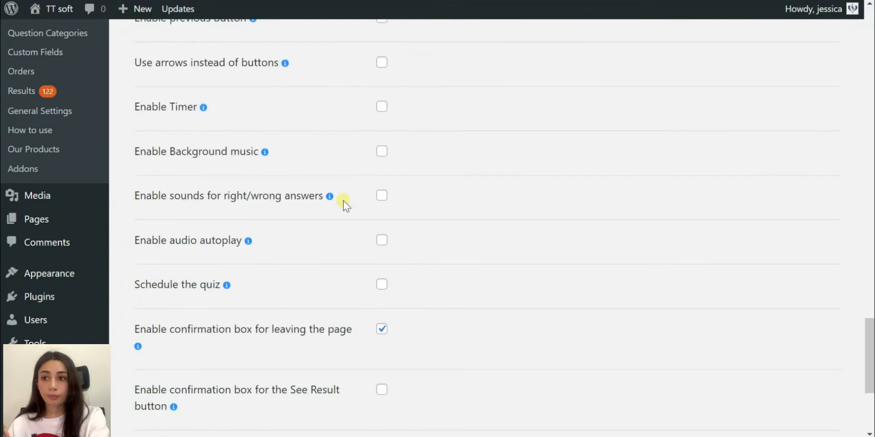
scroll("down", 3)
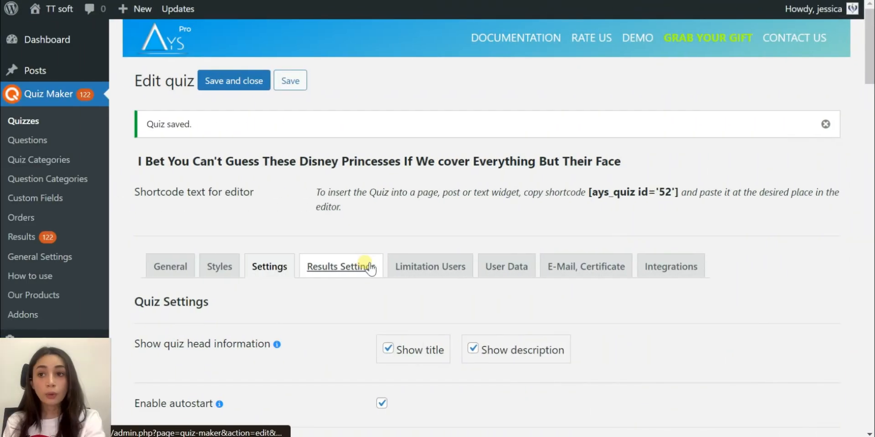
Keep results scored by correctness after trying weight/points in Results Settings.
left_click(340, 266)
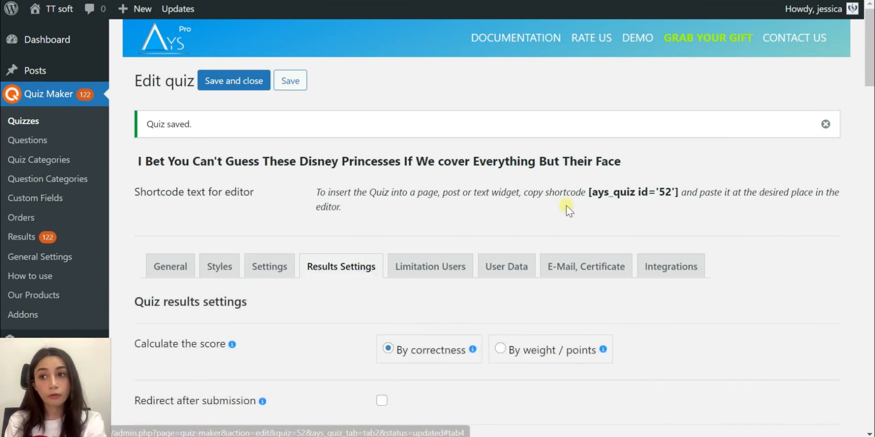
scroll("down", 3)
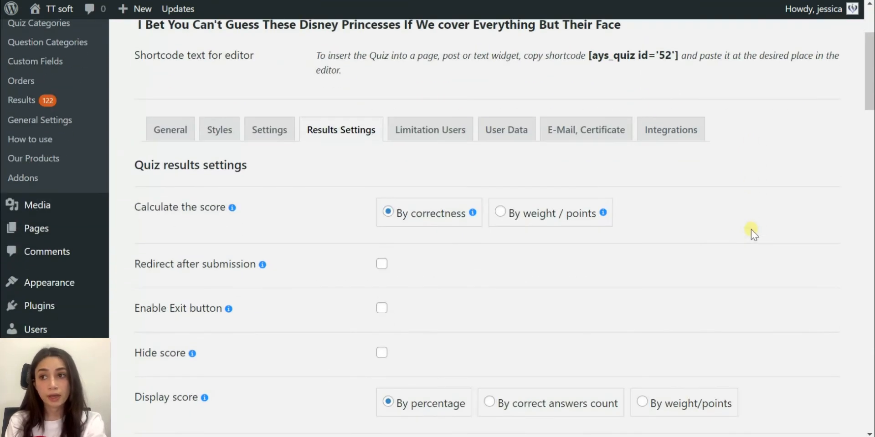
scroll("down", 3)
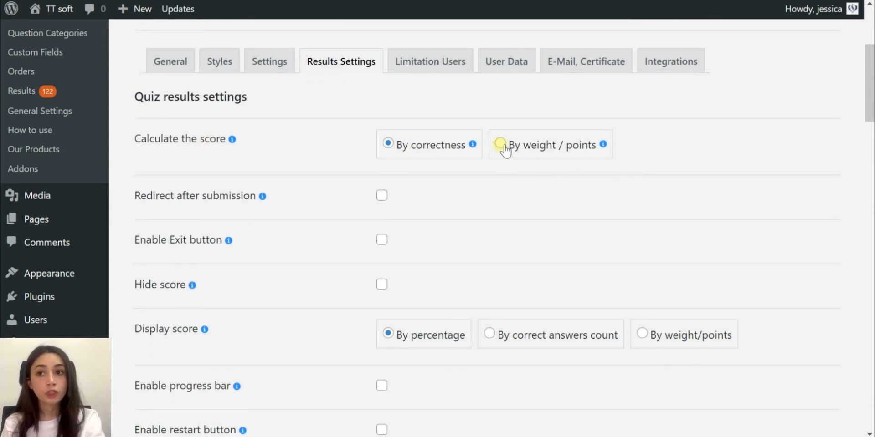
left_click(500, 145)
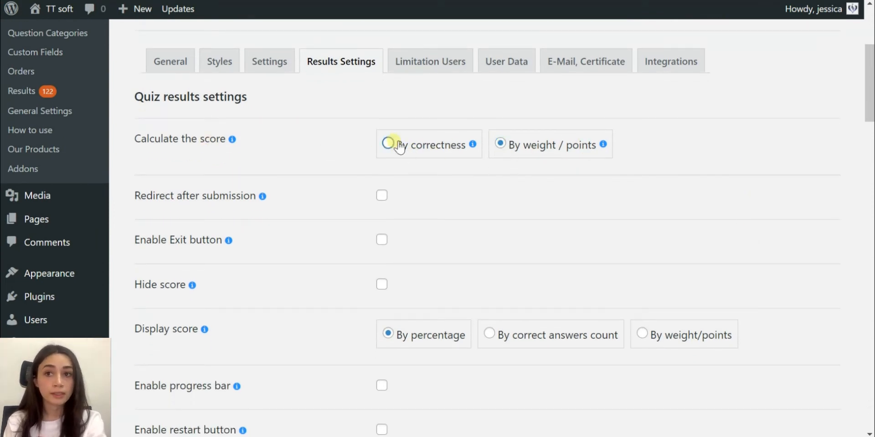
left_click(388, 145)
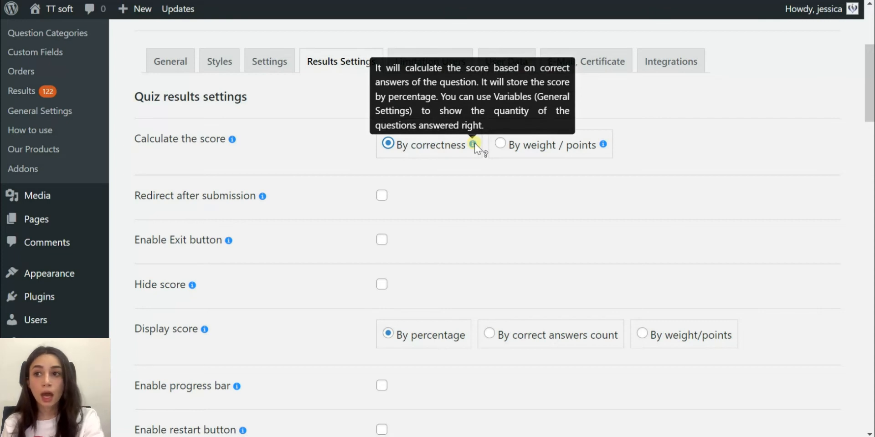
mouse_move(475, 145)
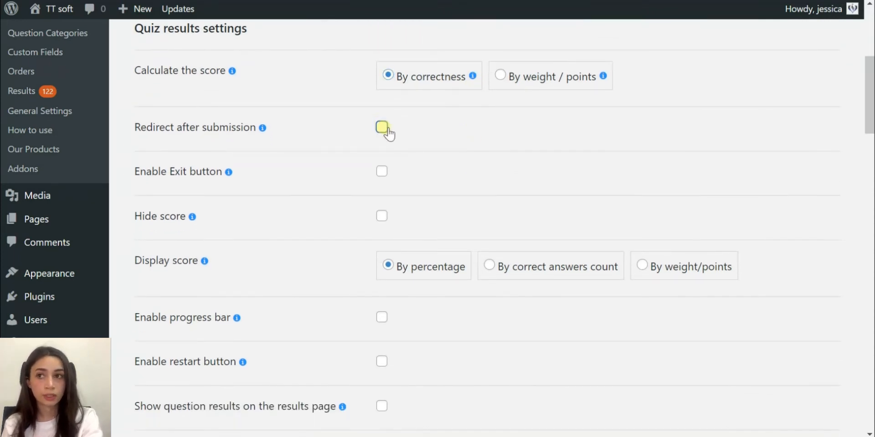
Enable redirect after submission and a progress bar with the results.
left_click(381, 128)
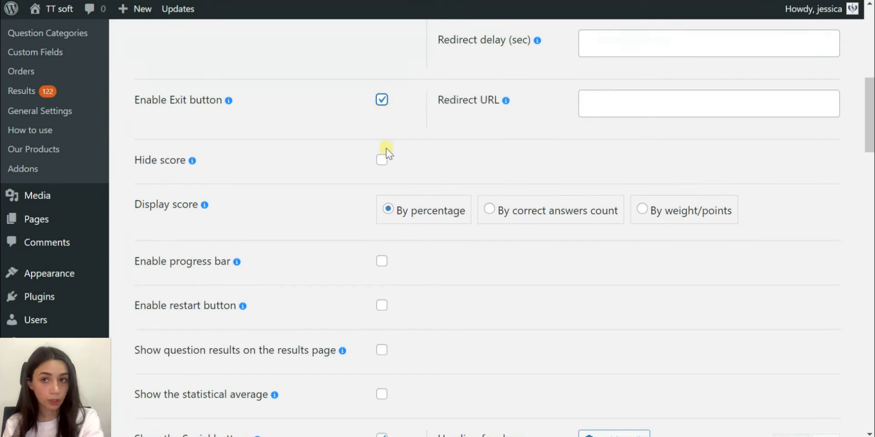
mouse_move(335, 175)
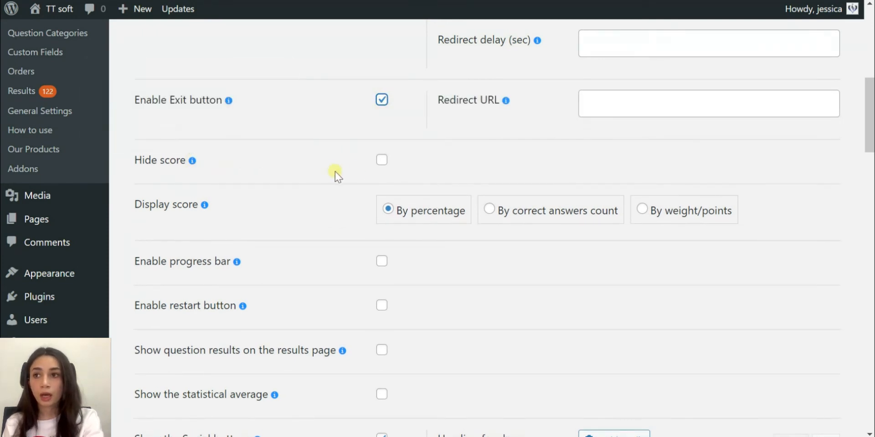
scroll("down", 3)
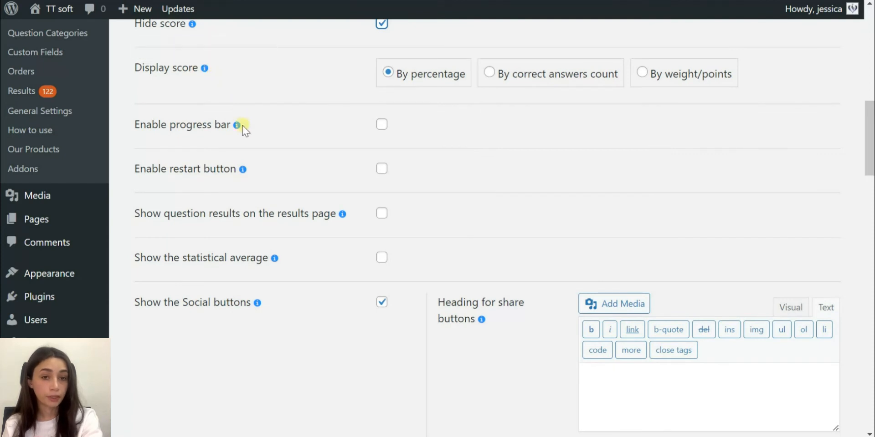
left_click(381, 124)
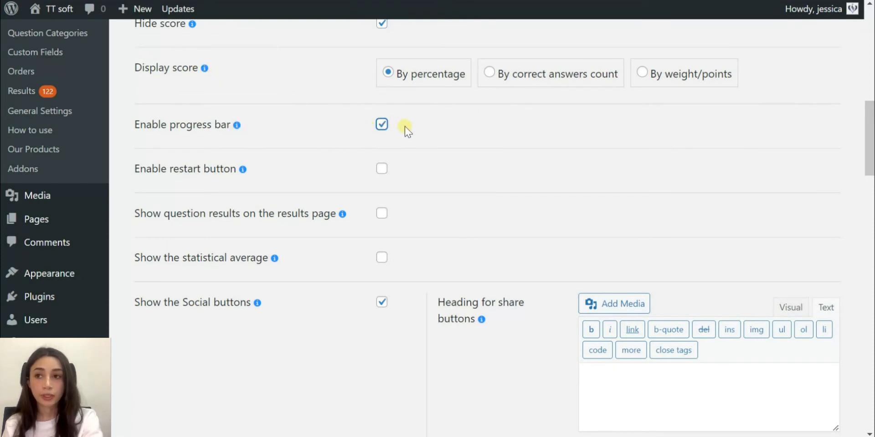
Insert the laughing-friends photo into the result message via Add Media.
scroll("down", 3)
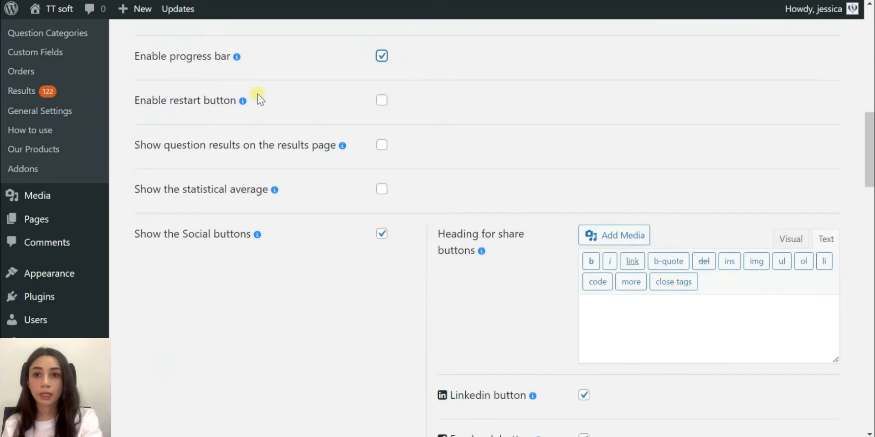
mouse_move(243, 100)
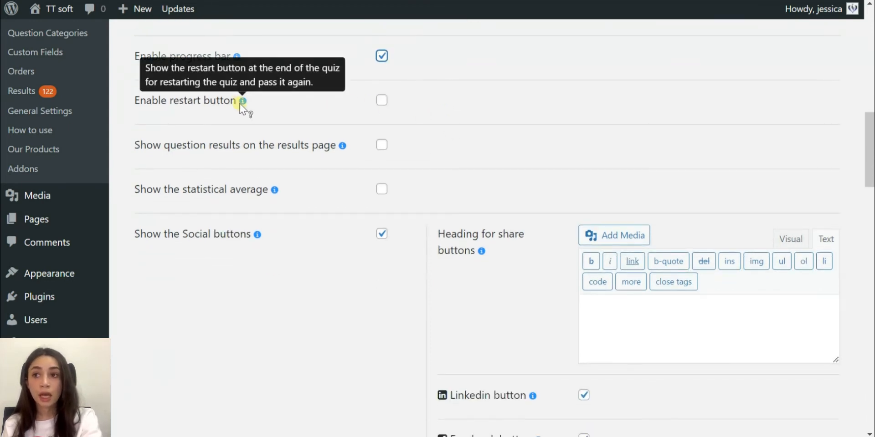
scroll("down", 3)
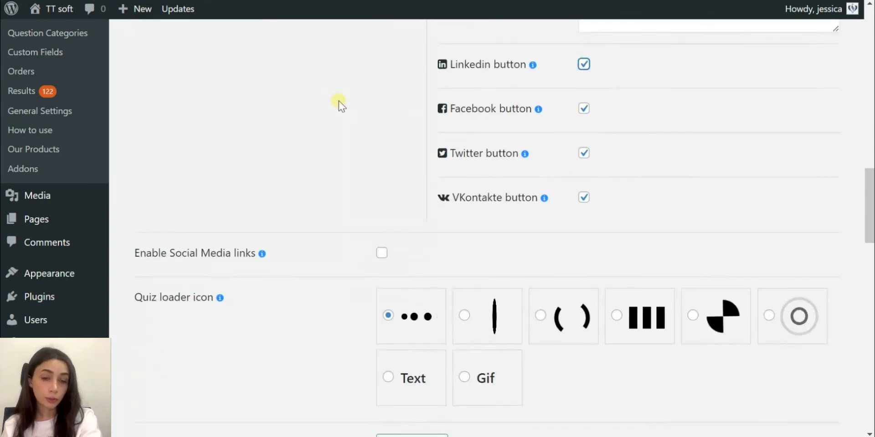
scroll("down", 3)
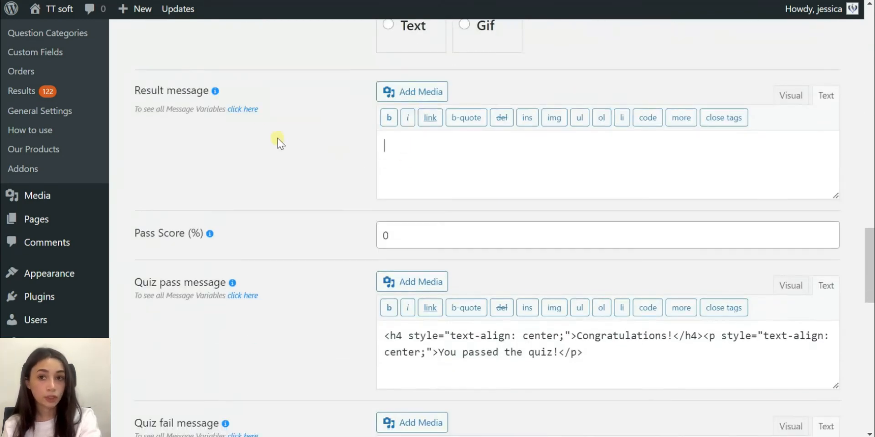
mouse_move(216, 90)
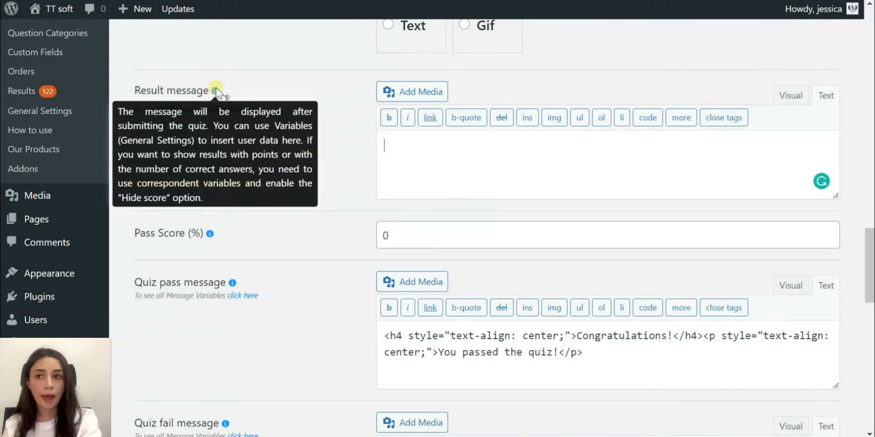
mouse_move(408, 147)
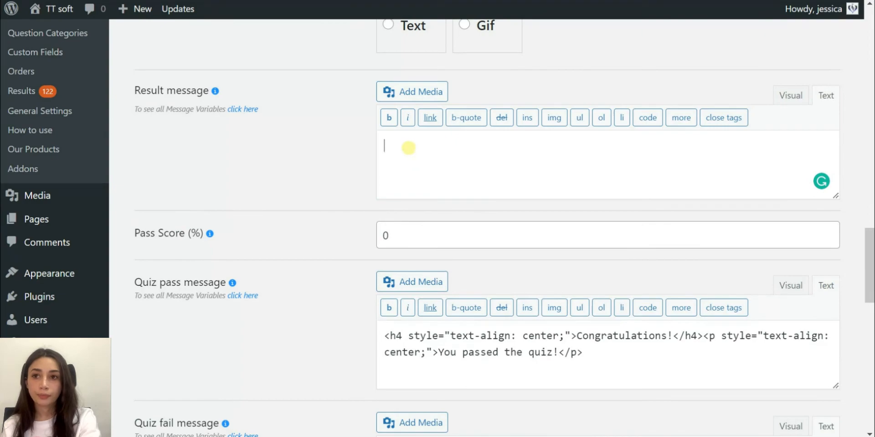
left_click(412, 91)
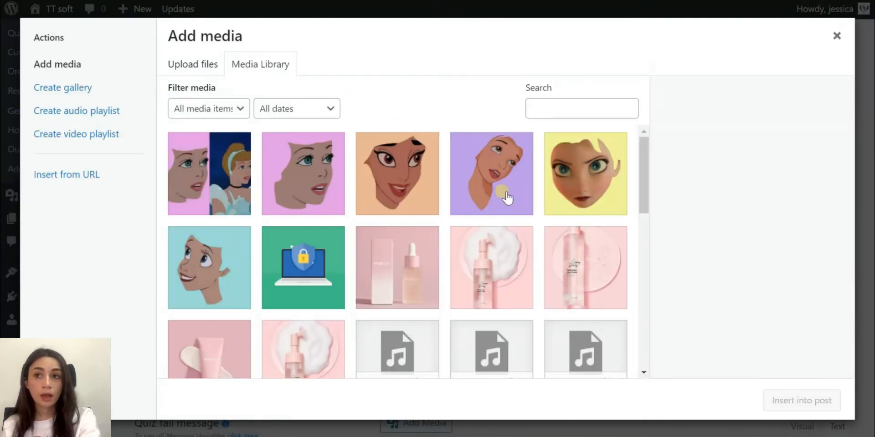
scroll("down", 3)
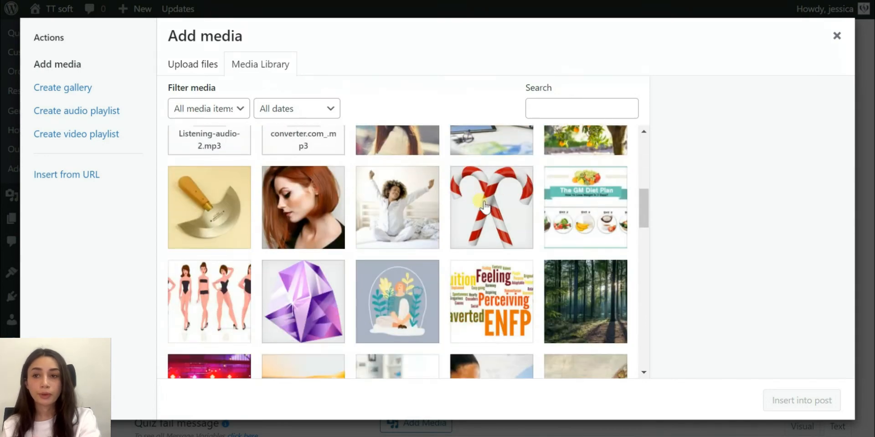
scroll("down", 3)
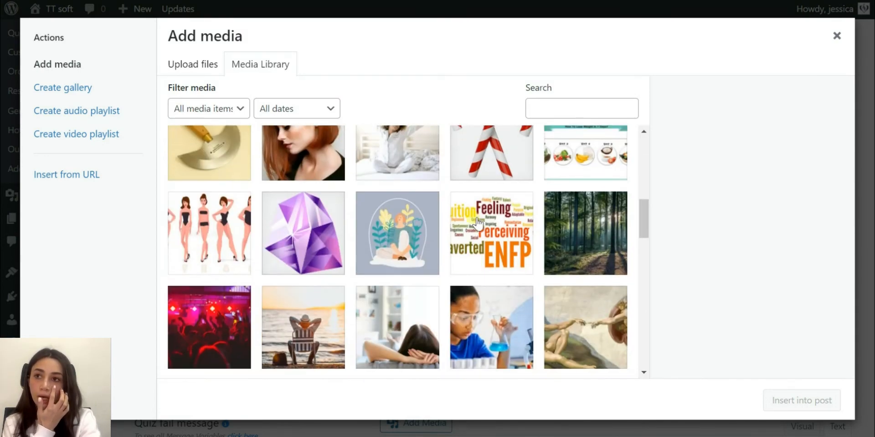
scroll("down", 3)
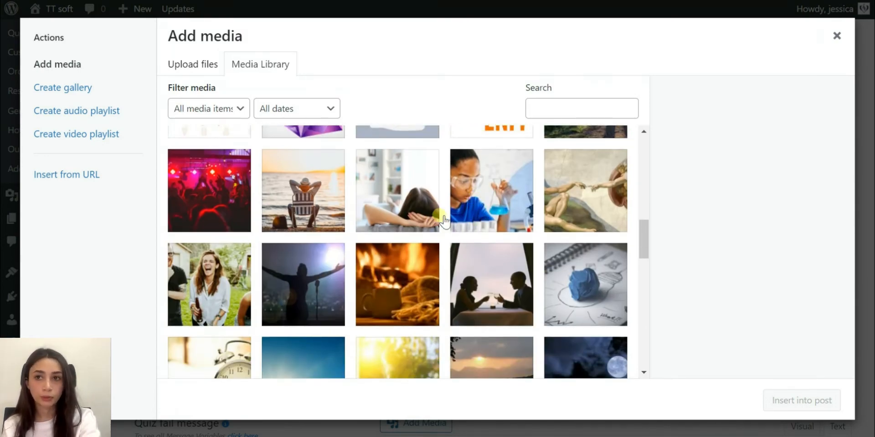
scroll("down", 3)
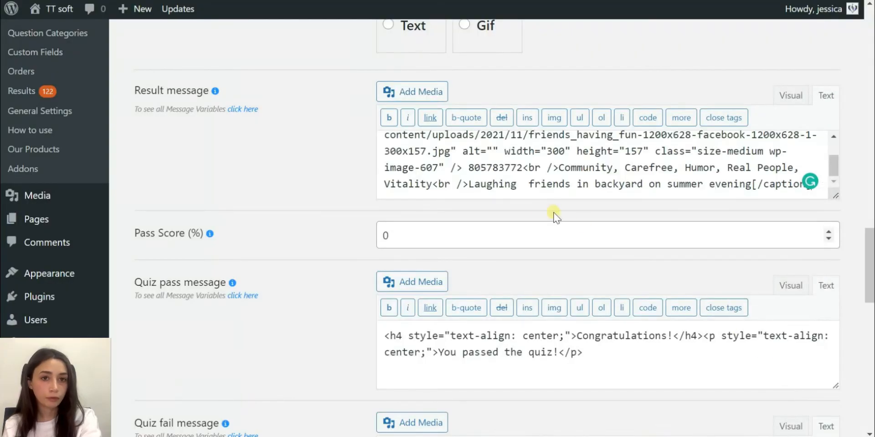
mouse_move(472, 247)
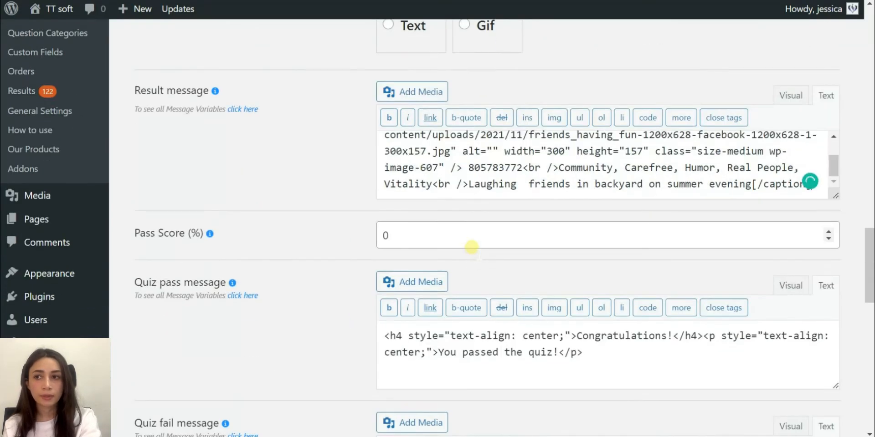
Finish the caption with "evening", leaving pass and fail messages at defaults.
left_click(789, 95)
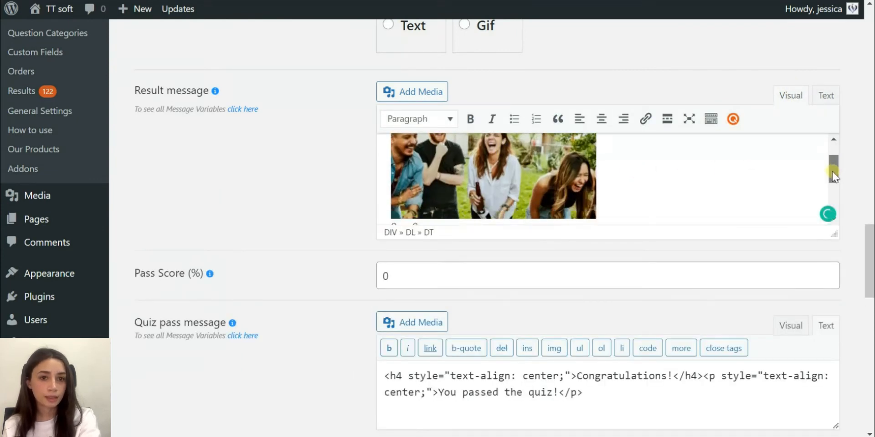
scroll("down", 3)
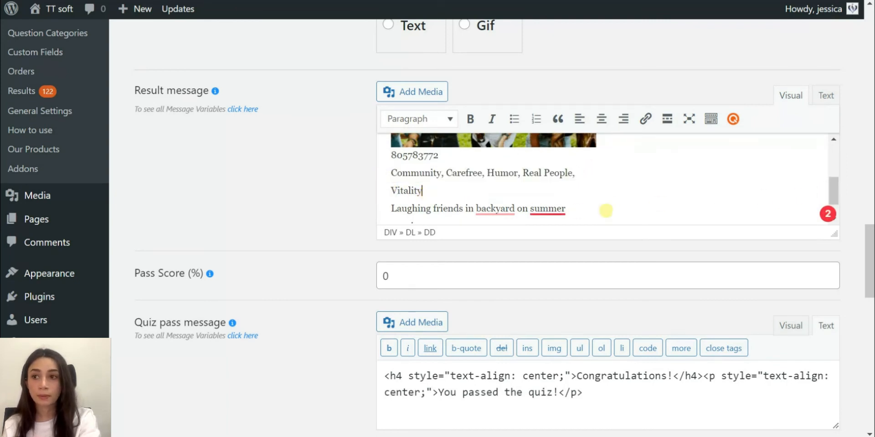
type("evening")
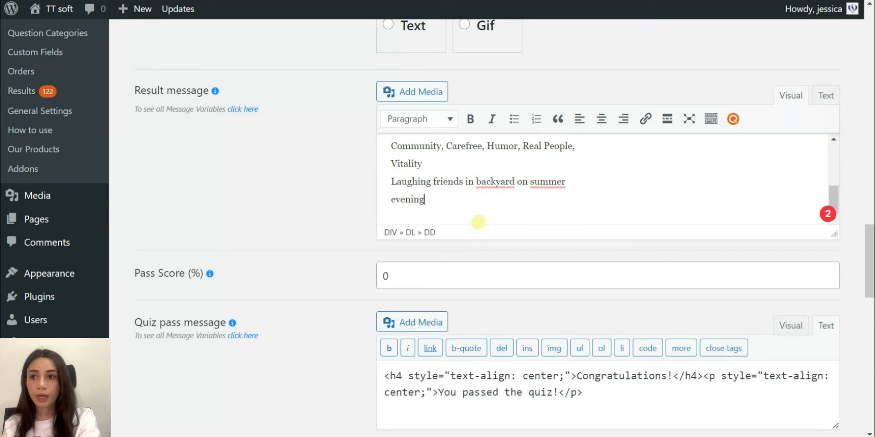
scroll("down", 3)
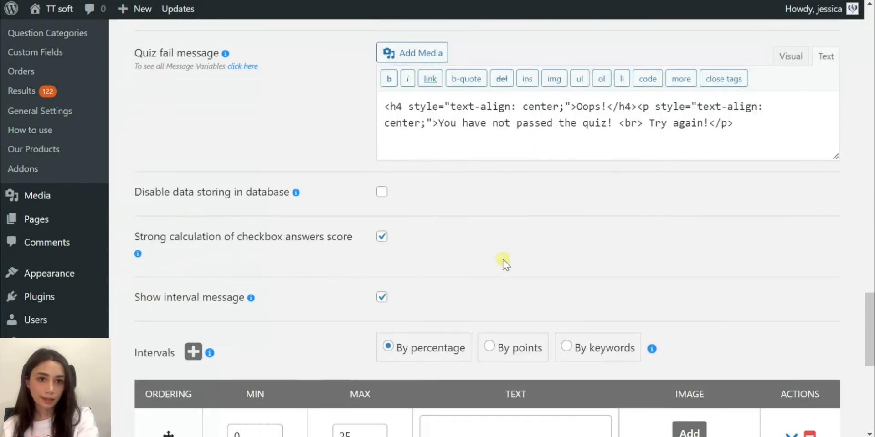
scroll("down", 3)
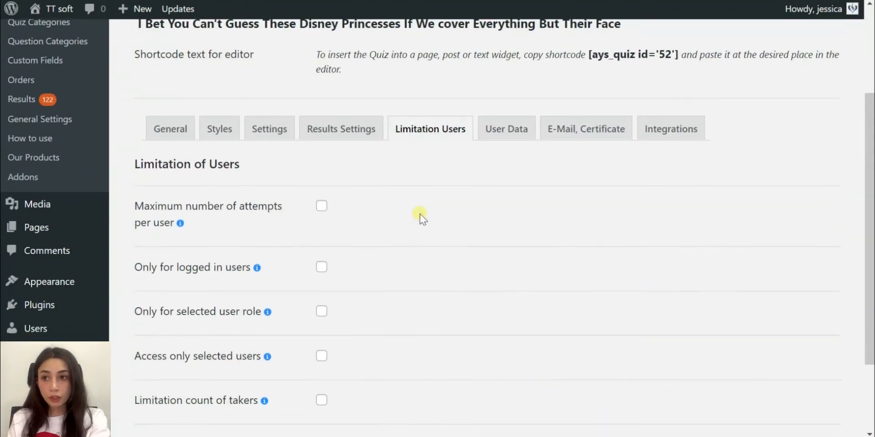
Limit attempts per user and restrict the quiz to logged-in users and selected roles.
scroll("down", 3)
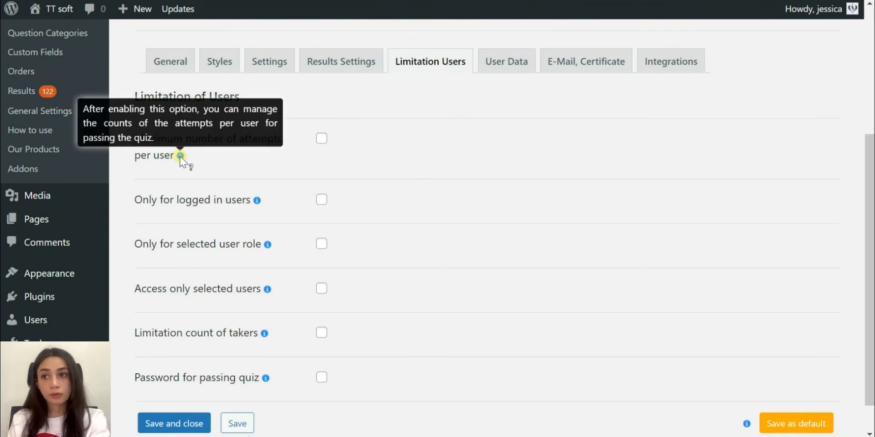
left_click(322, 139)
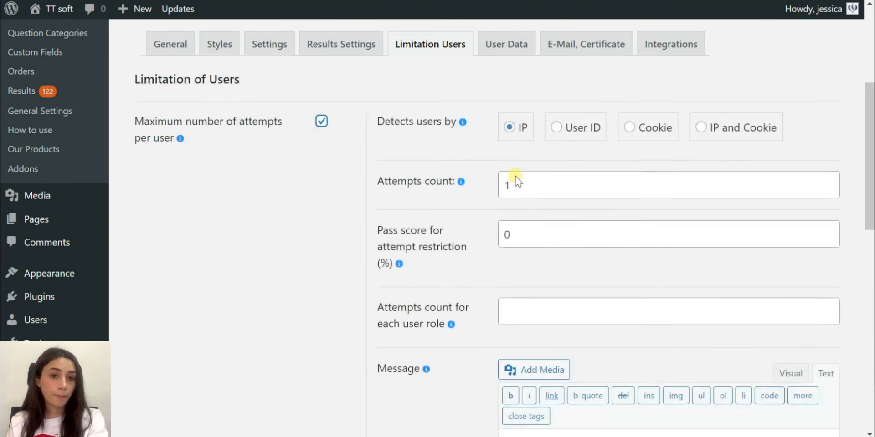
scroll("down", 3)
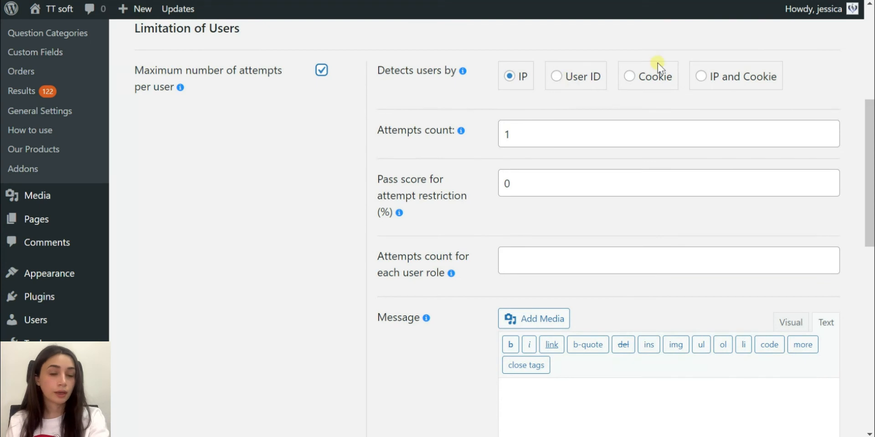
mouse_move(462, 70)
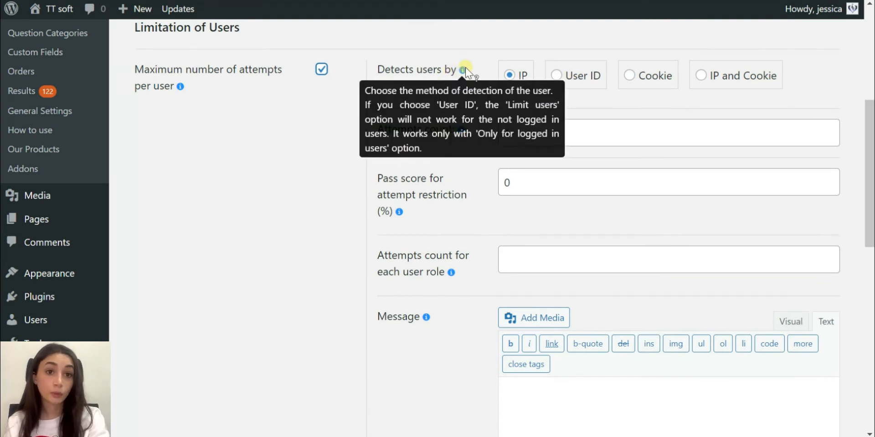
scroll("down", 3)
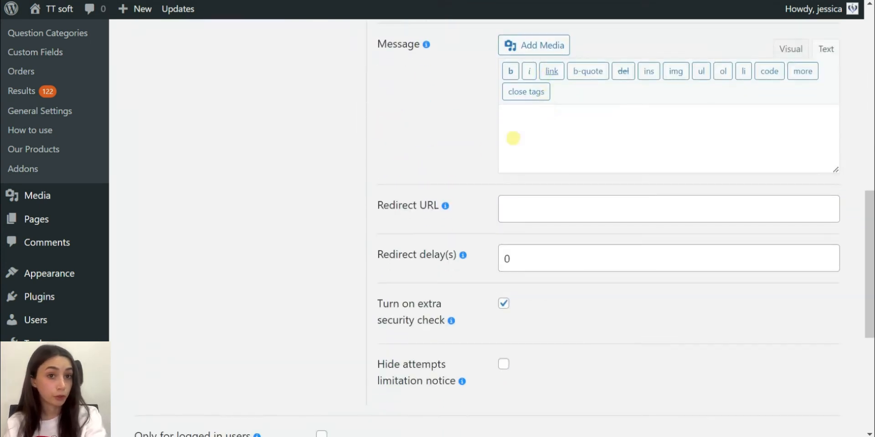
scroll("down", 3)
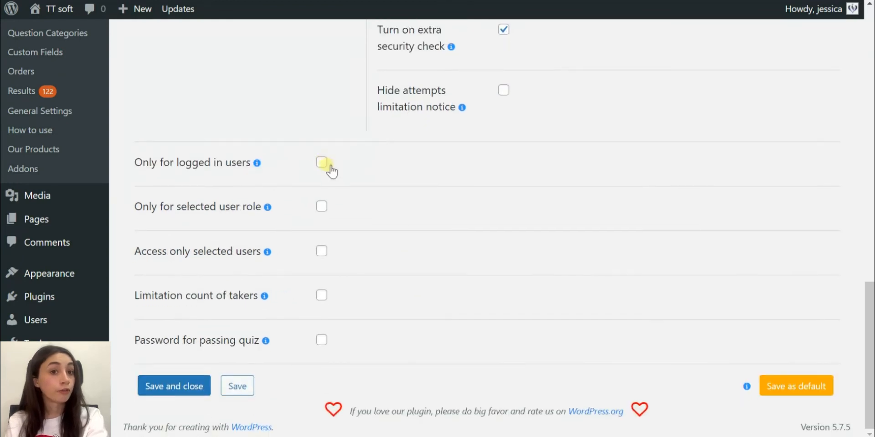
left_click(321, 162)
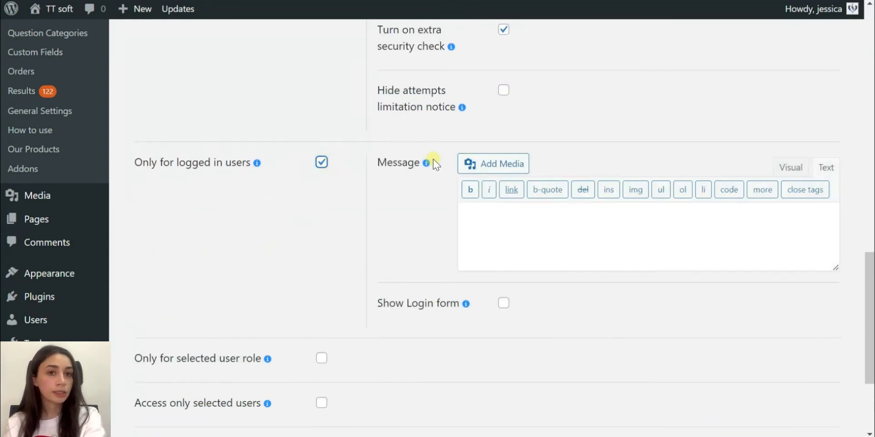
scroll("down", 3)
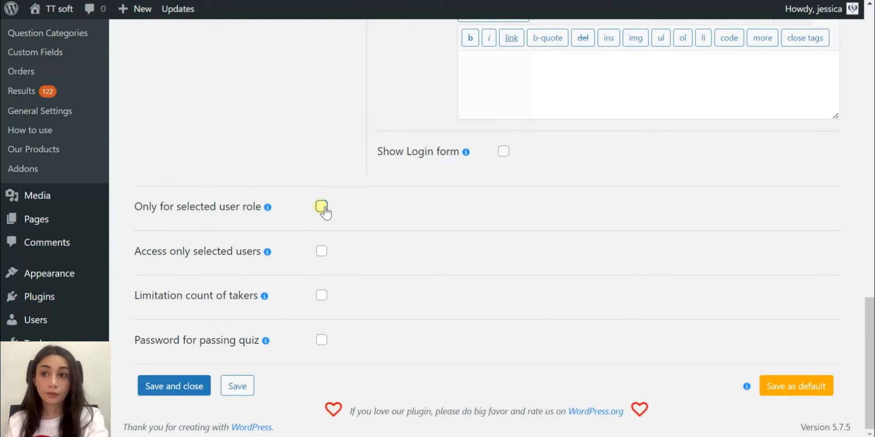
left_click(321, 207)
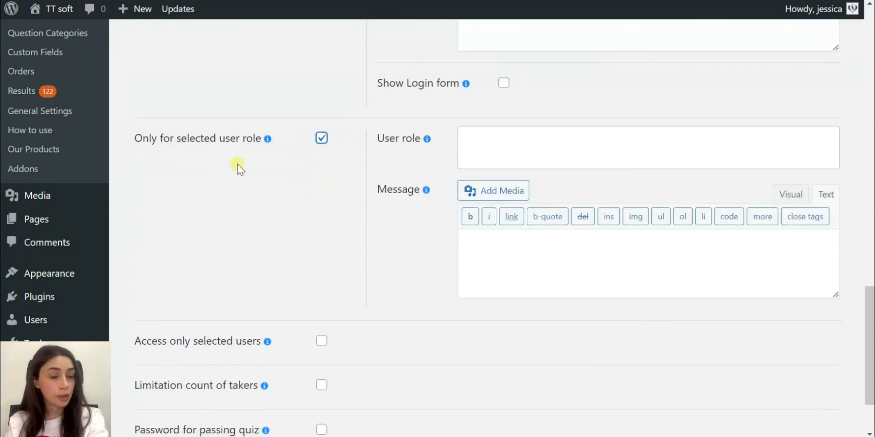
scroll("down", 3)
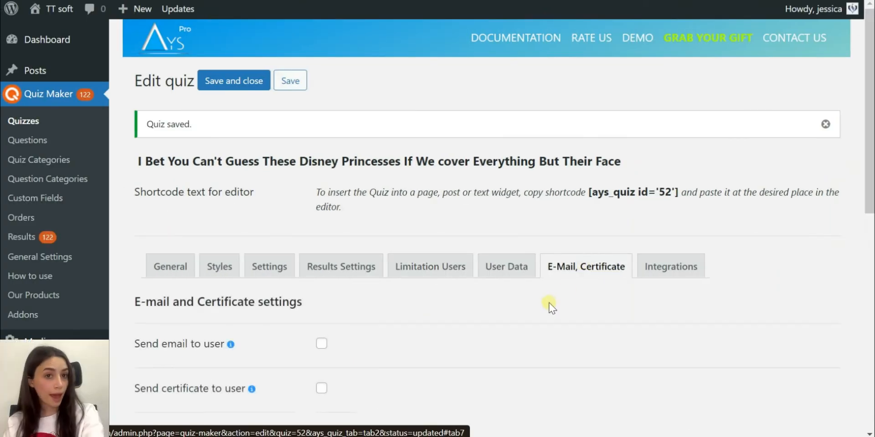
Enable emailing each user, including their quiz results and the interval message.
scroll("down", 3)
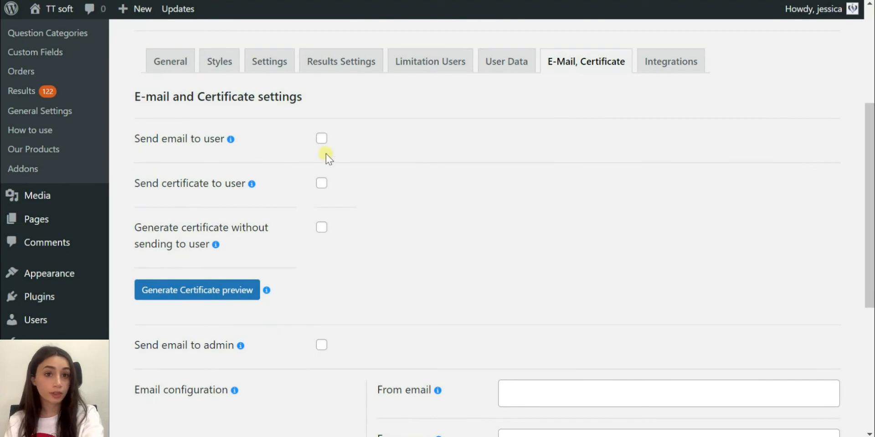
left_click(321, 138)
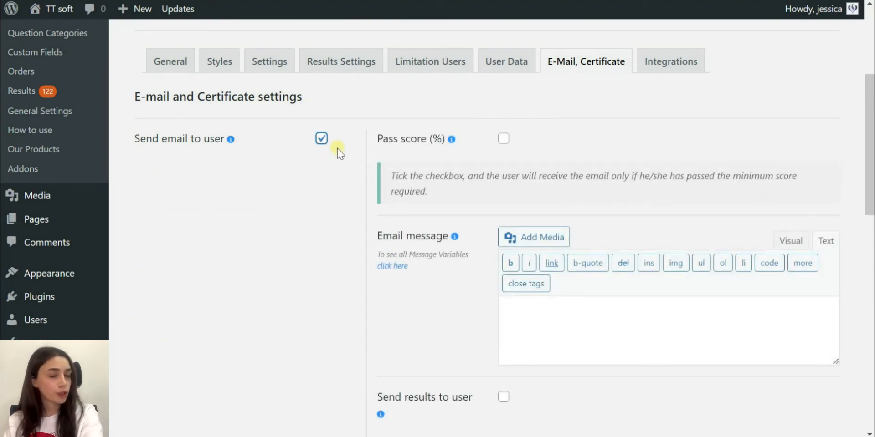
scroll("down", 3)
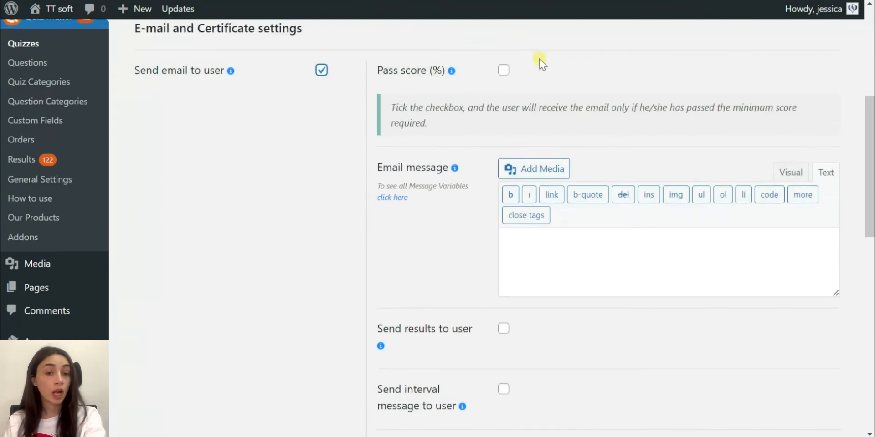
scroll("down", 3)
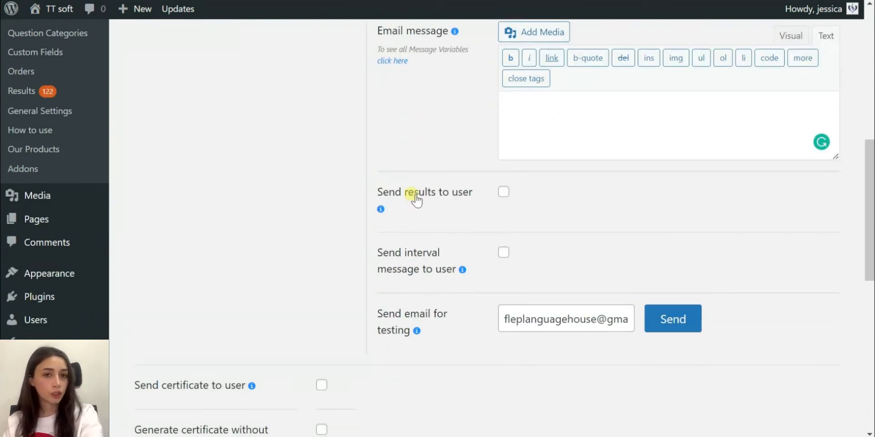
mouse_move(557, 346)
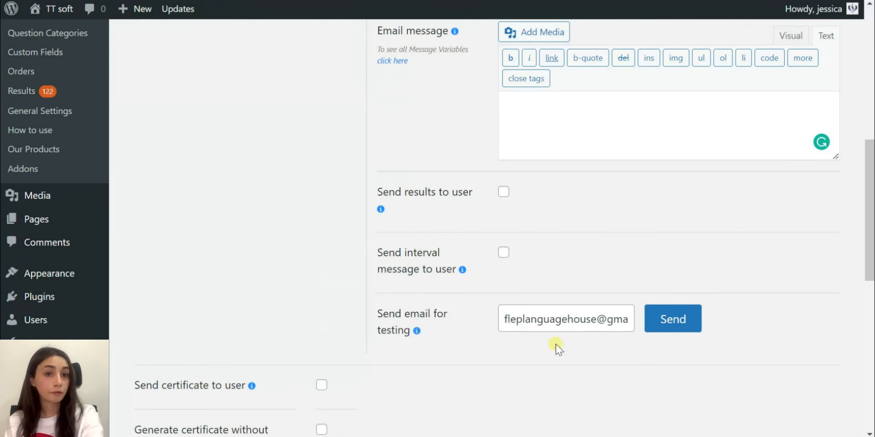
left_click(565, 319)
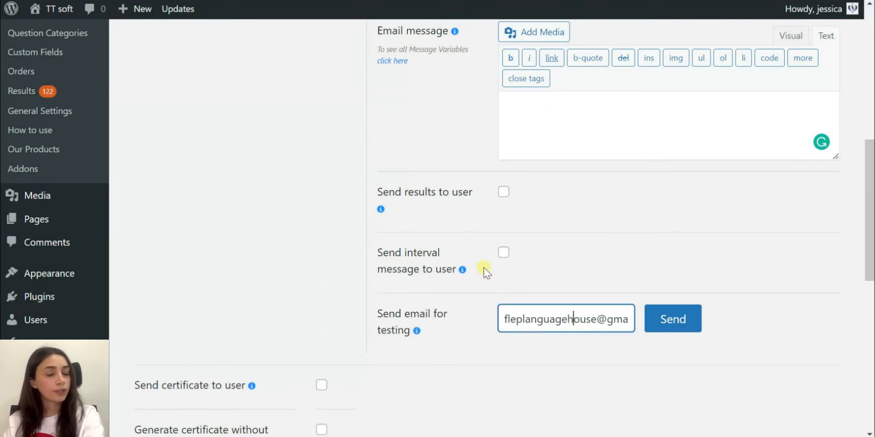
left_click(503, 253)
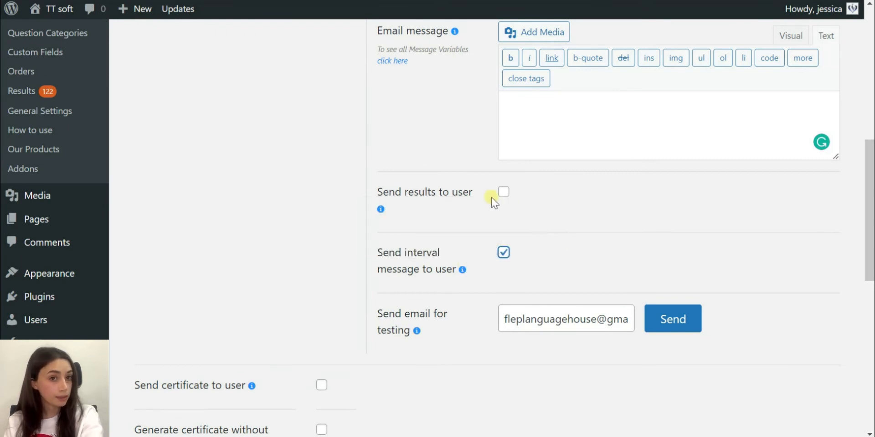
left_click(503, 193)
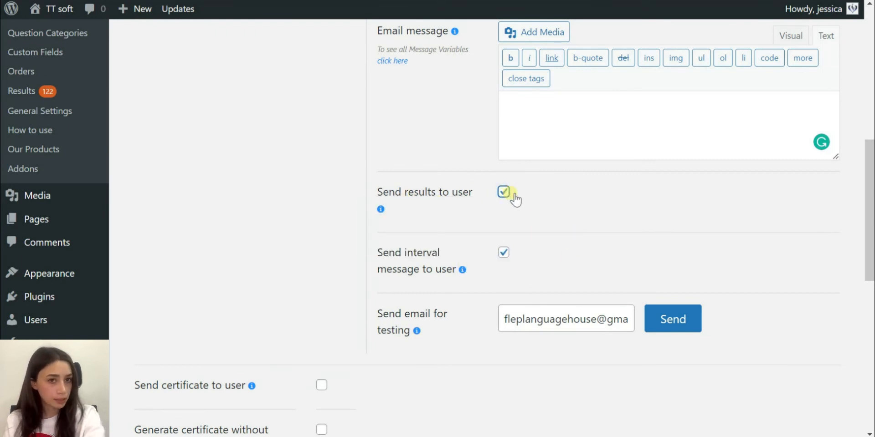
Enable sending a certificate to each user and browse the certificate frames down to Email configuration.
scroll("down", 3)
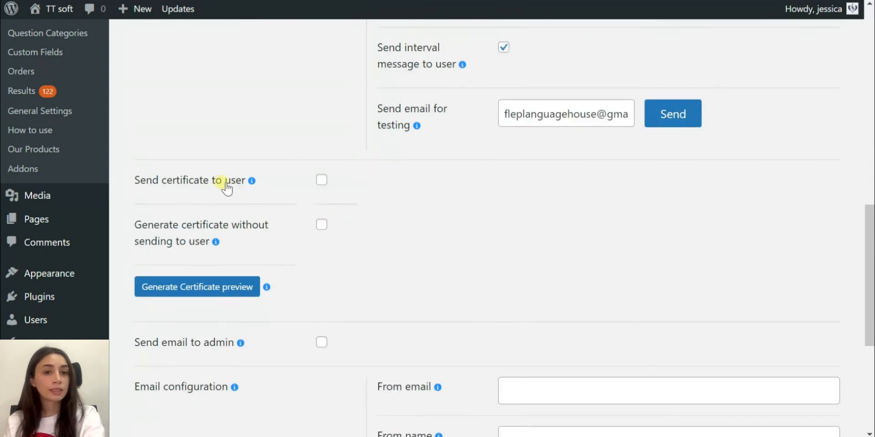
mouse_move(253, 181)
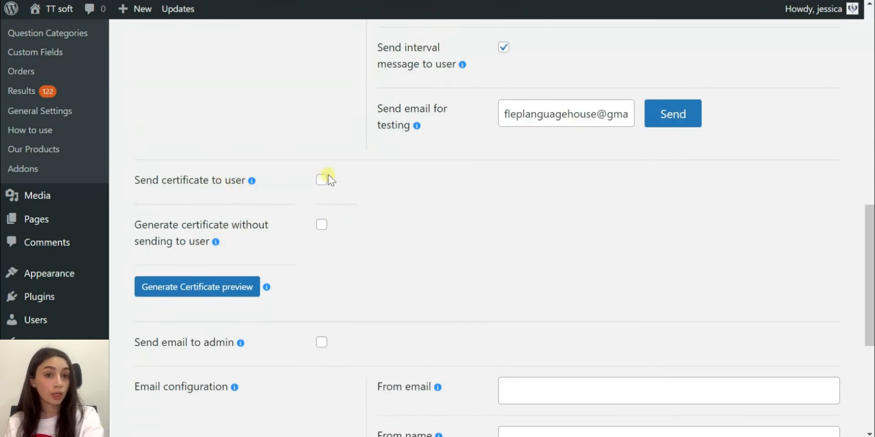
left_click(322, 179)
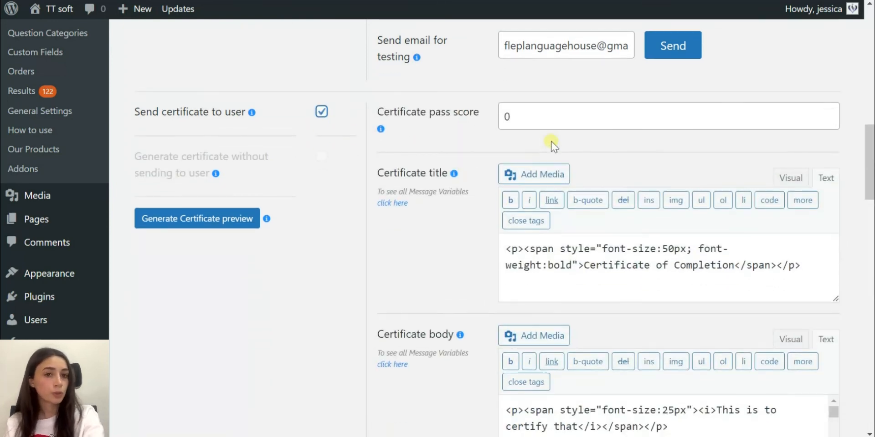
scroll("down", 3)
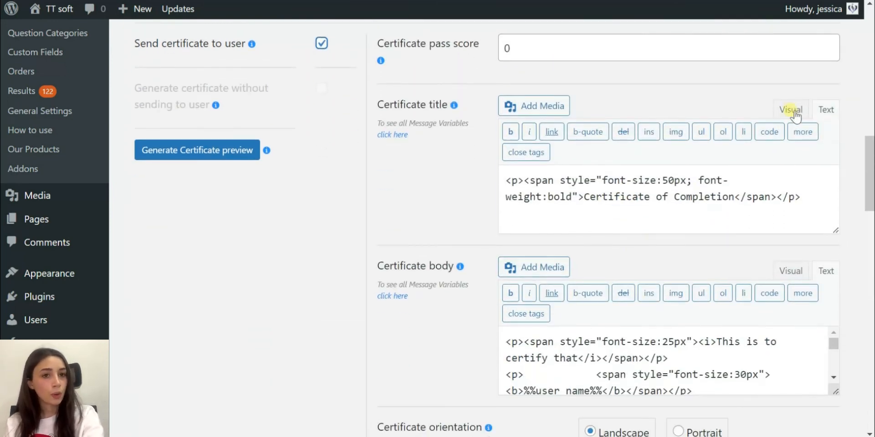
left_click(789, 110)
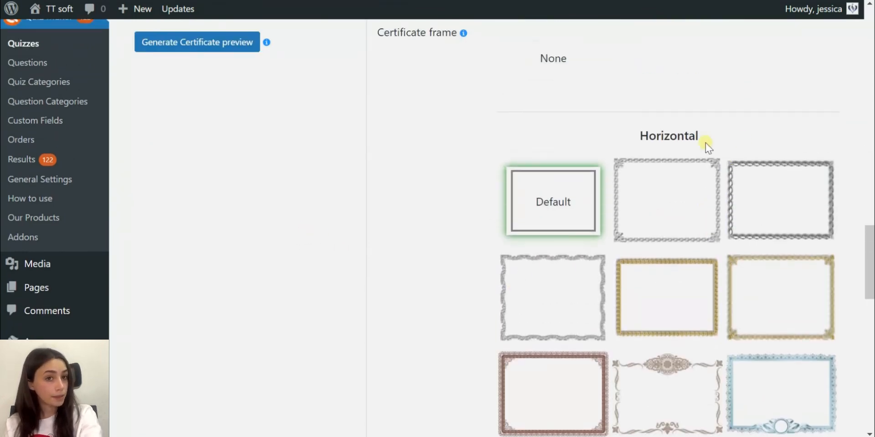
scroll("down", 3)
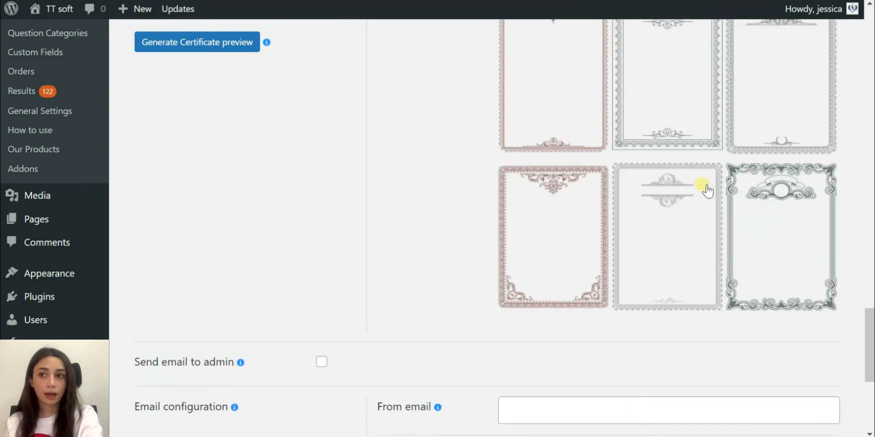
scroll("down", 3)
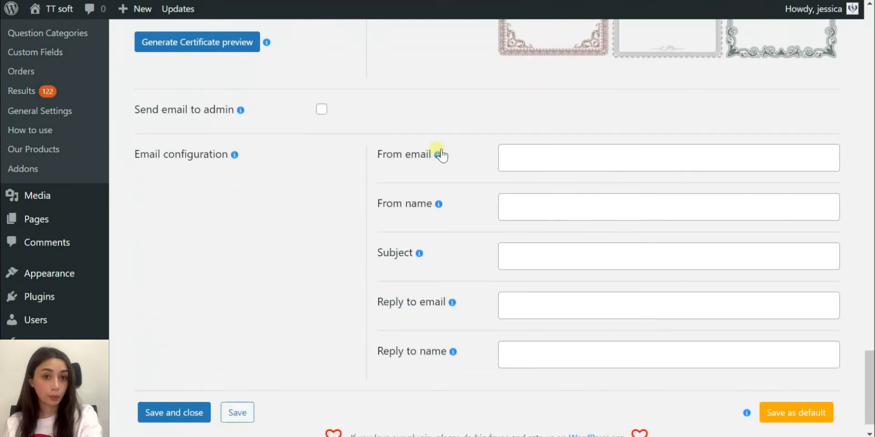